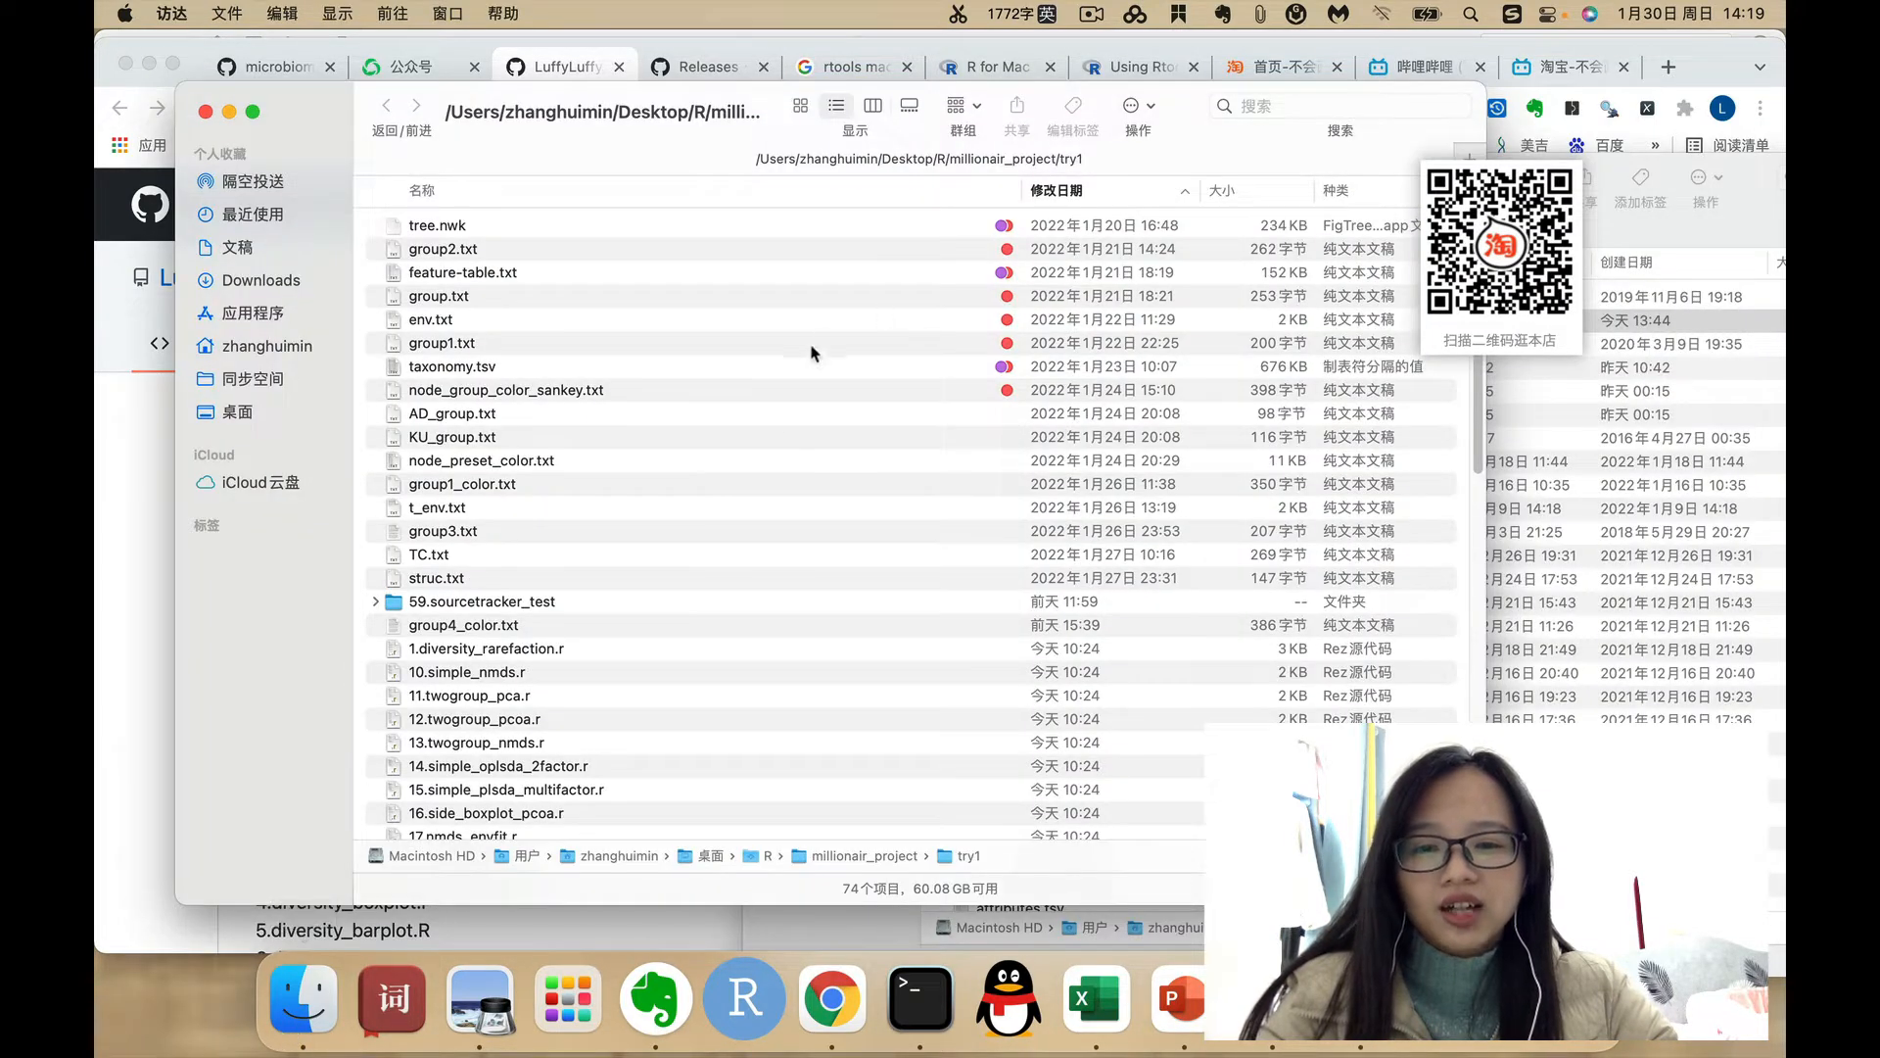
- Select taxonomy.tsv, then feature-table.txt in the try1 project folder
{"action": "left_click", "coordinate": [453, 365]}
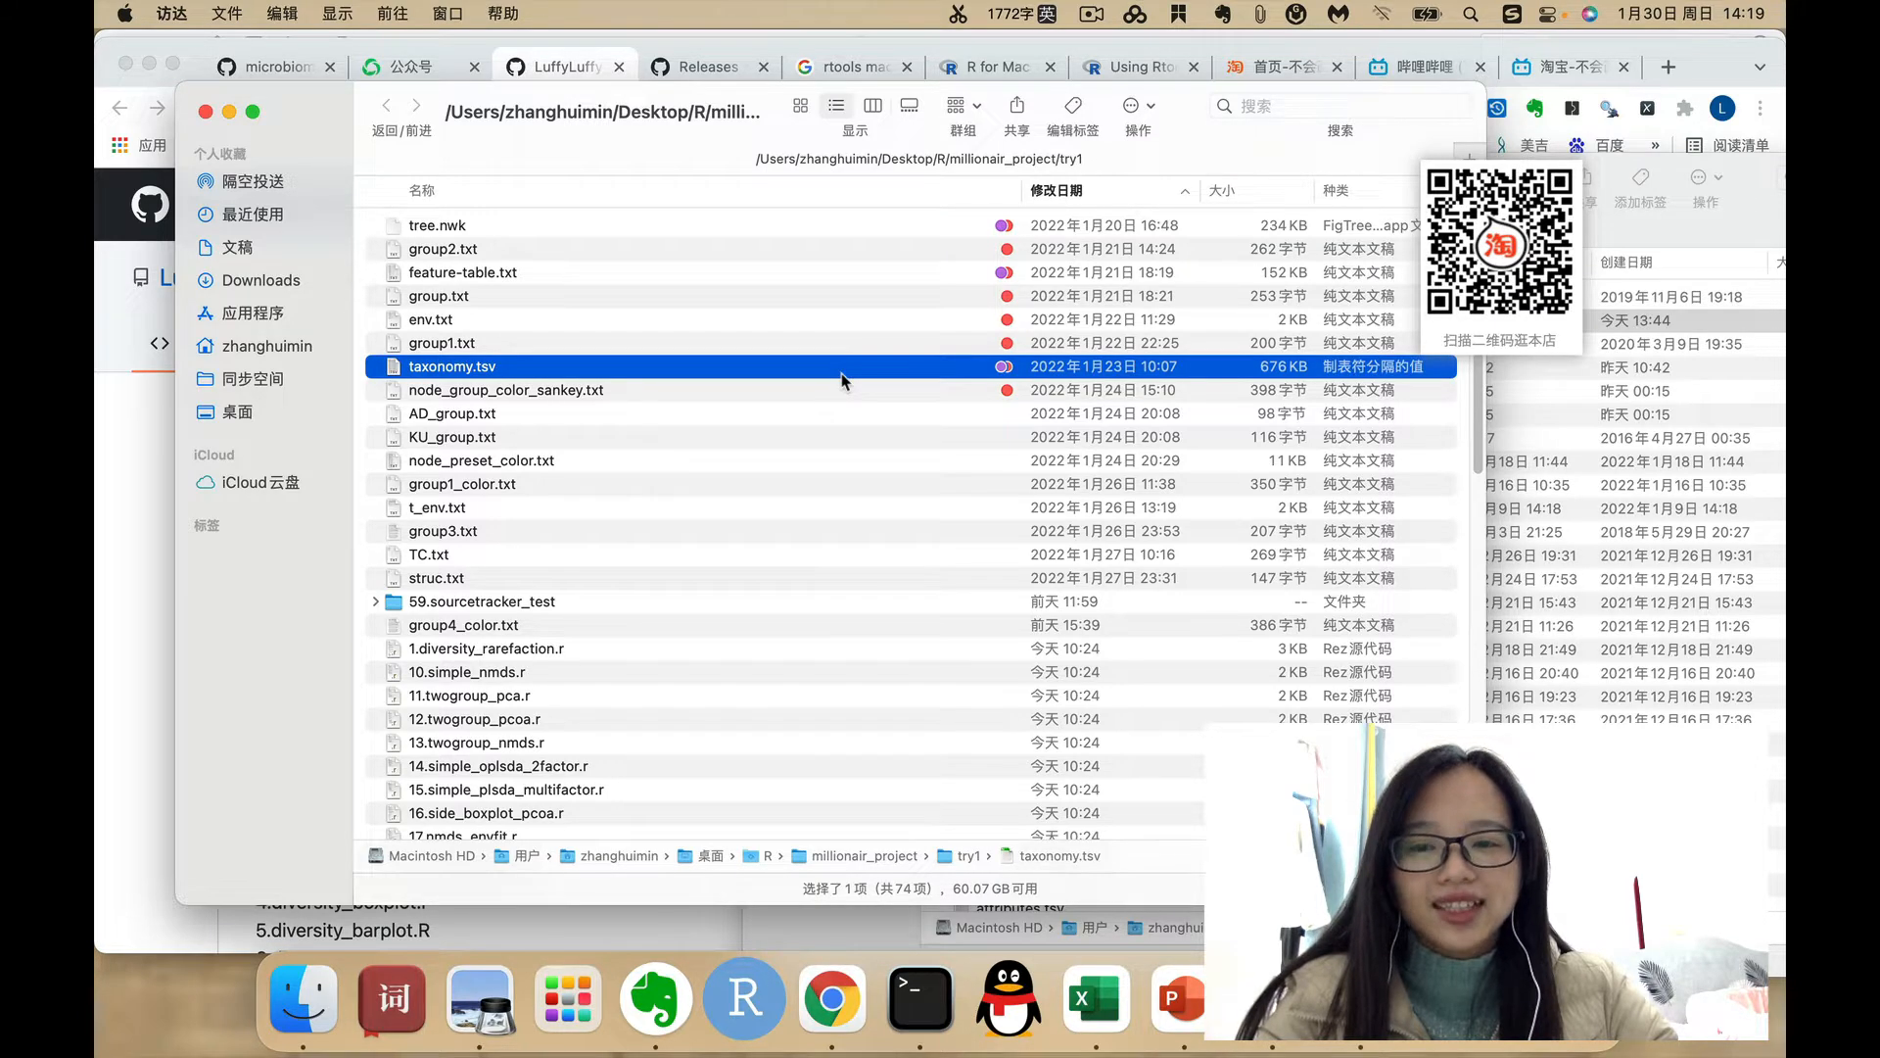
{"action": "left_click", "coordinate": [463, 272]}
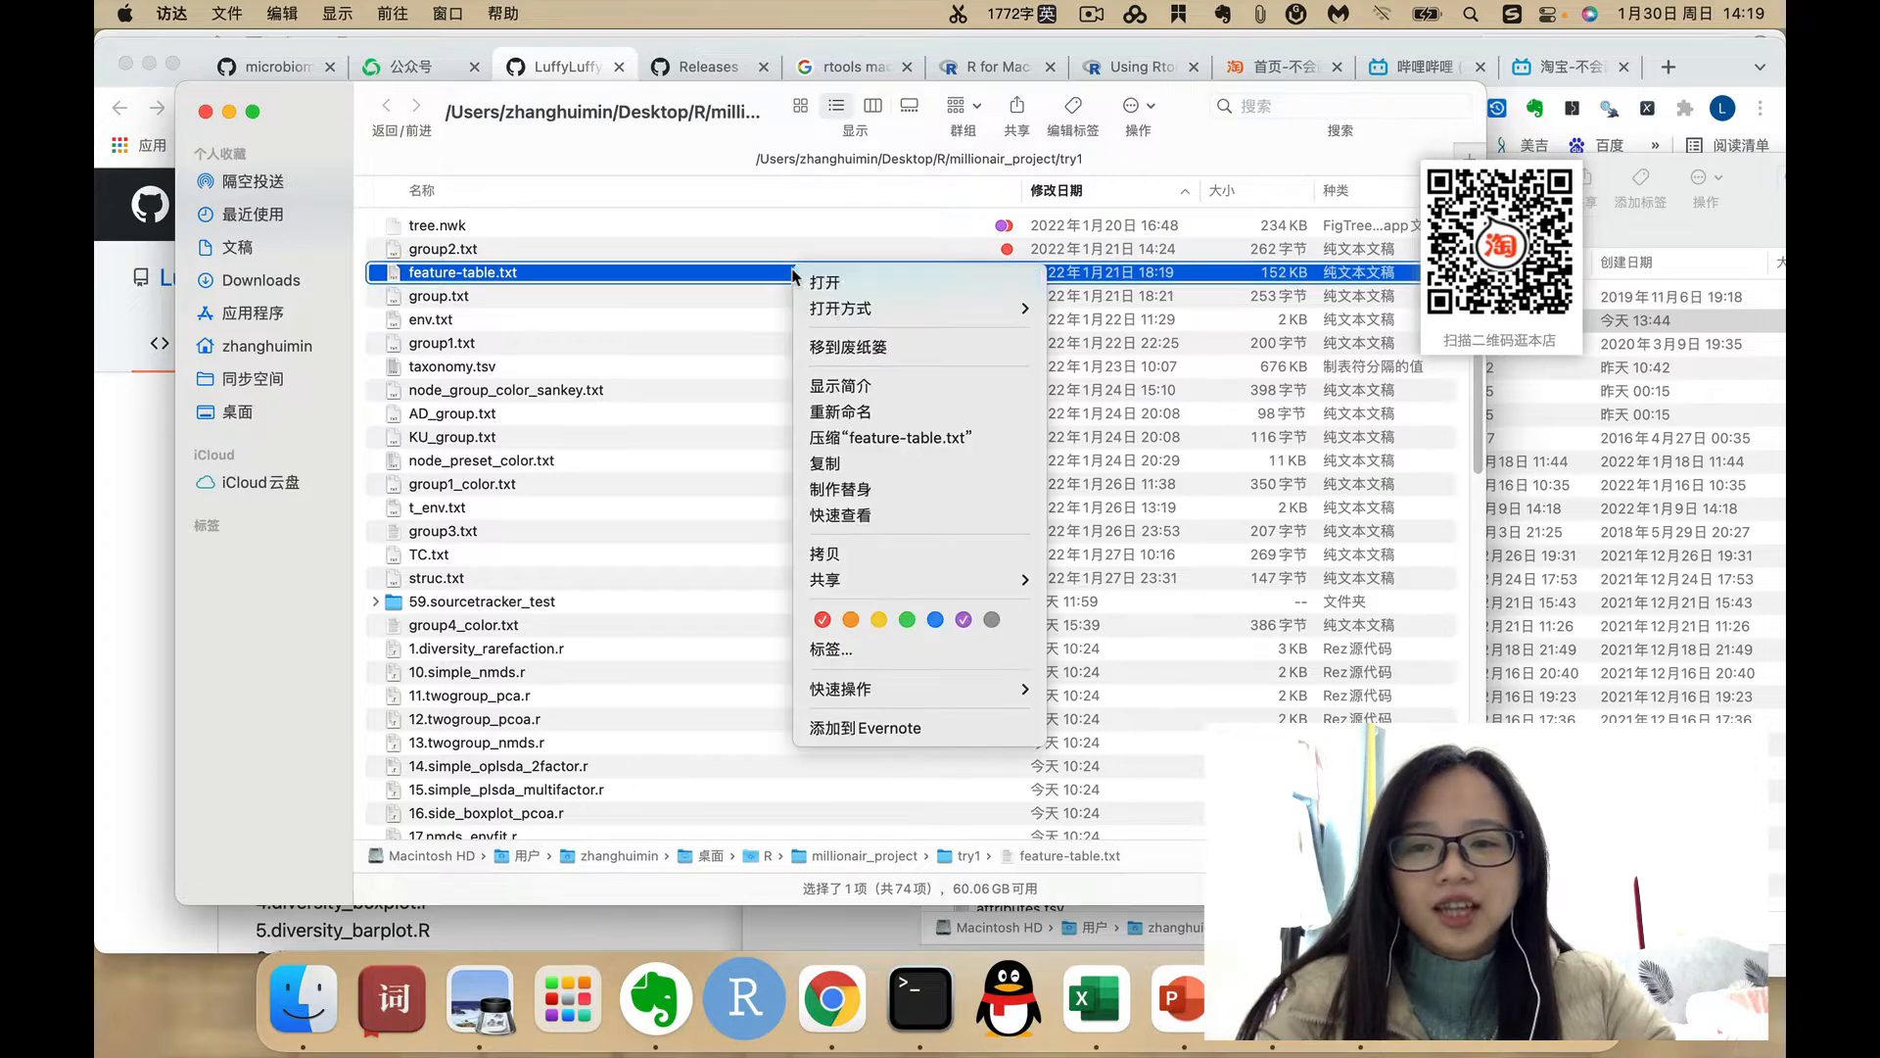
{"action": "mouse_move", "coordinate": [843, 308]}
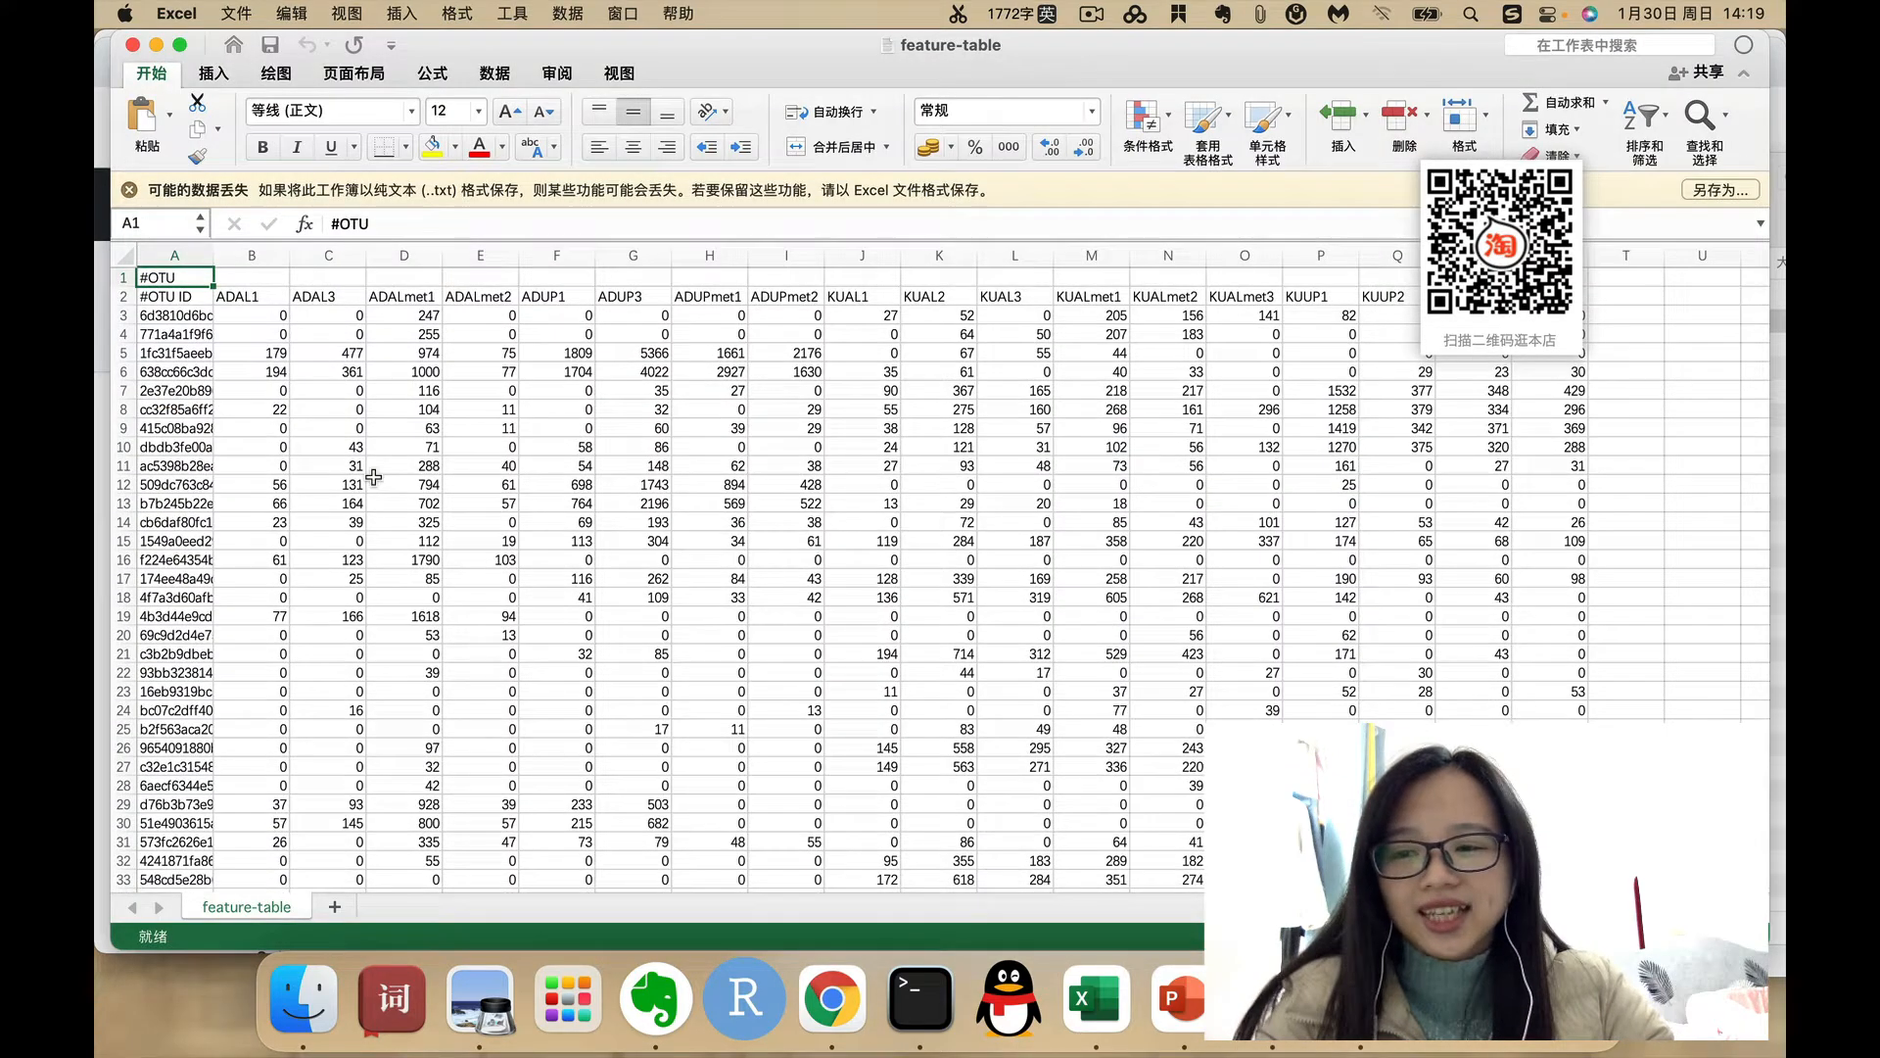
- Inspect a full OTU ID in the feature table, then open taxonomy.tsv in Excel
{"action": "left_click", "coordinate": [174, 333]}
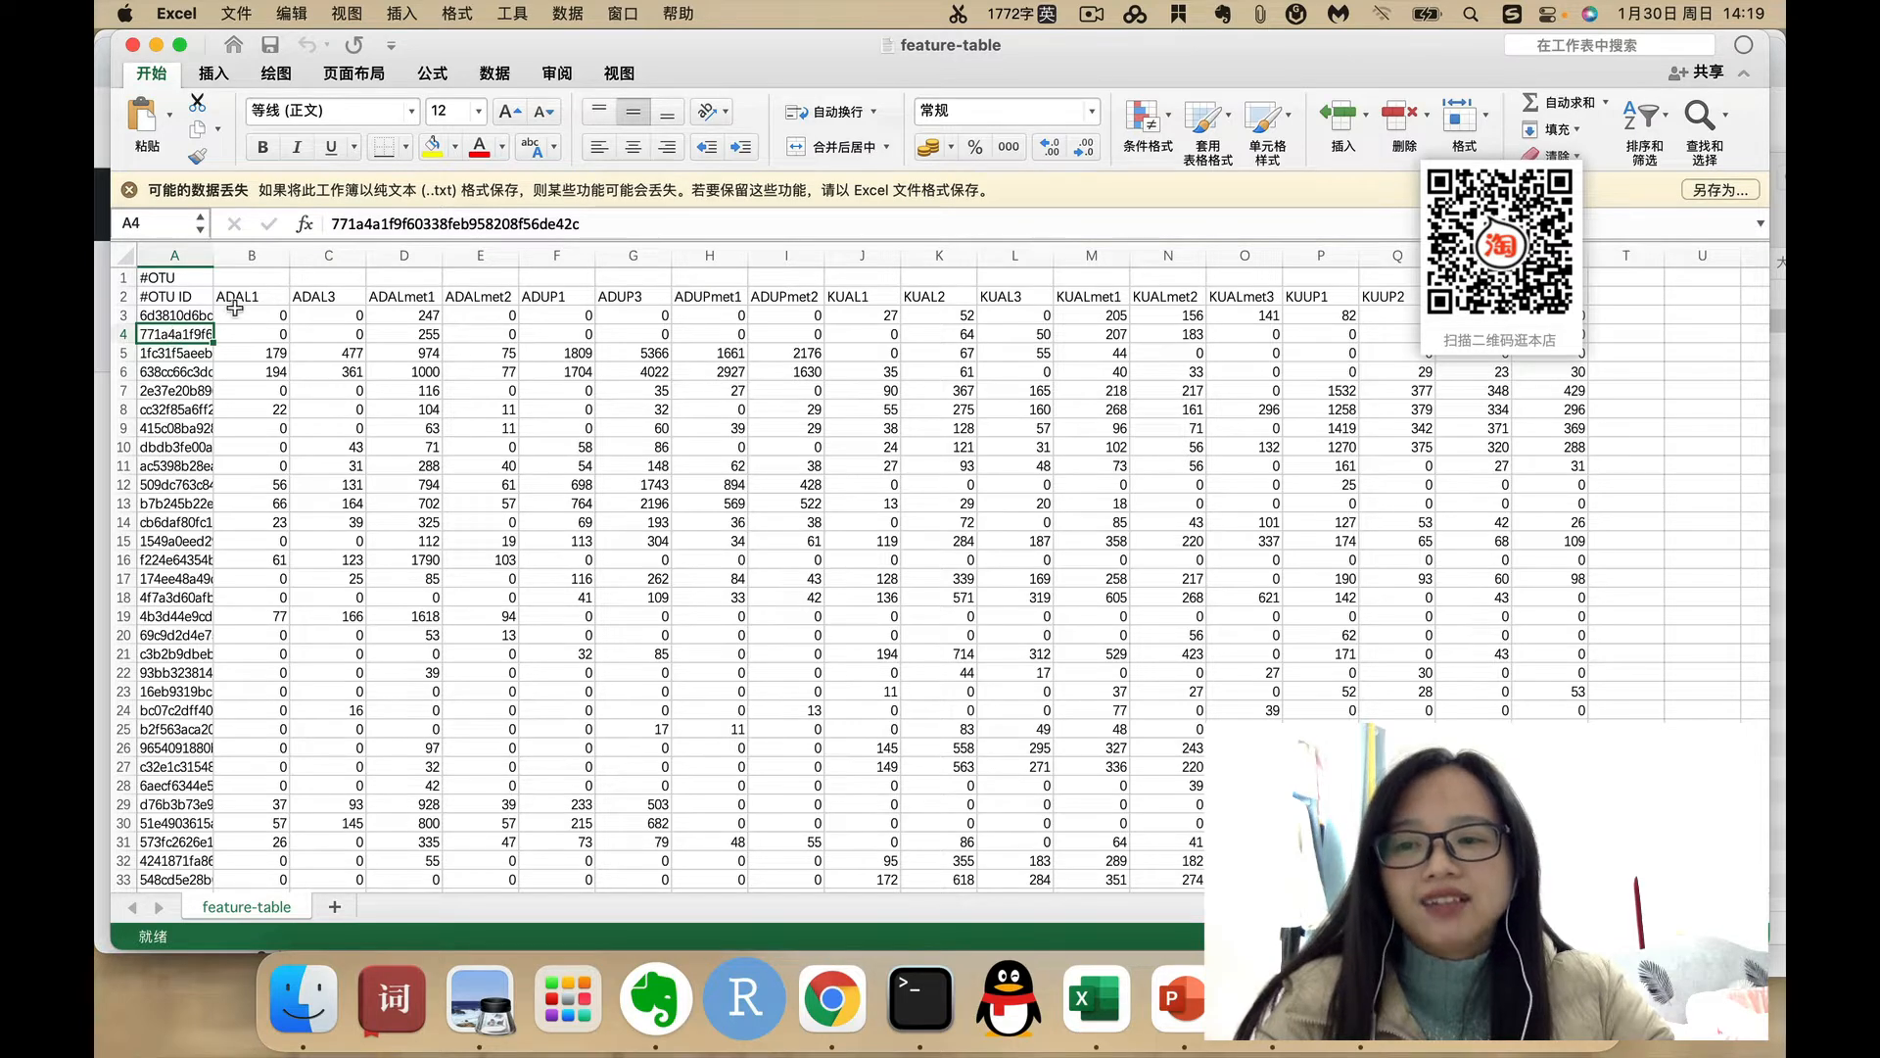
{"action": "mouse_move", "coordinate": [688, 298]}
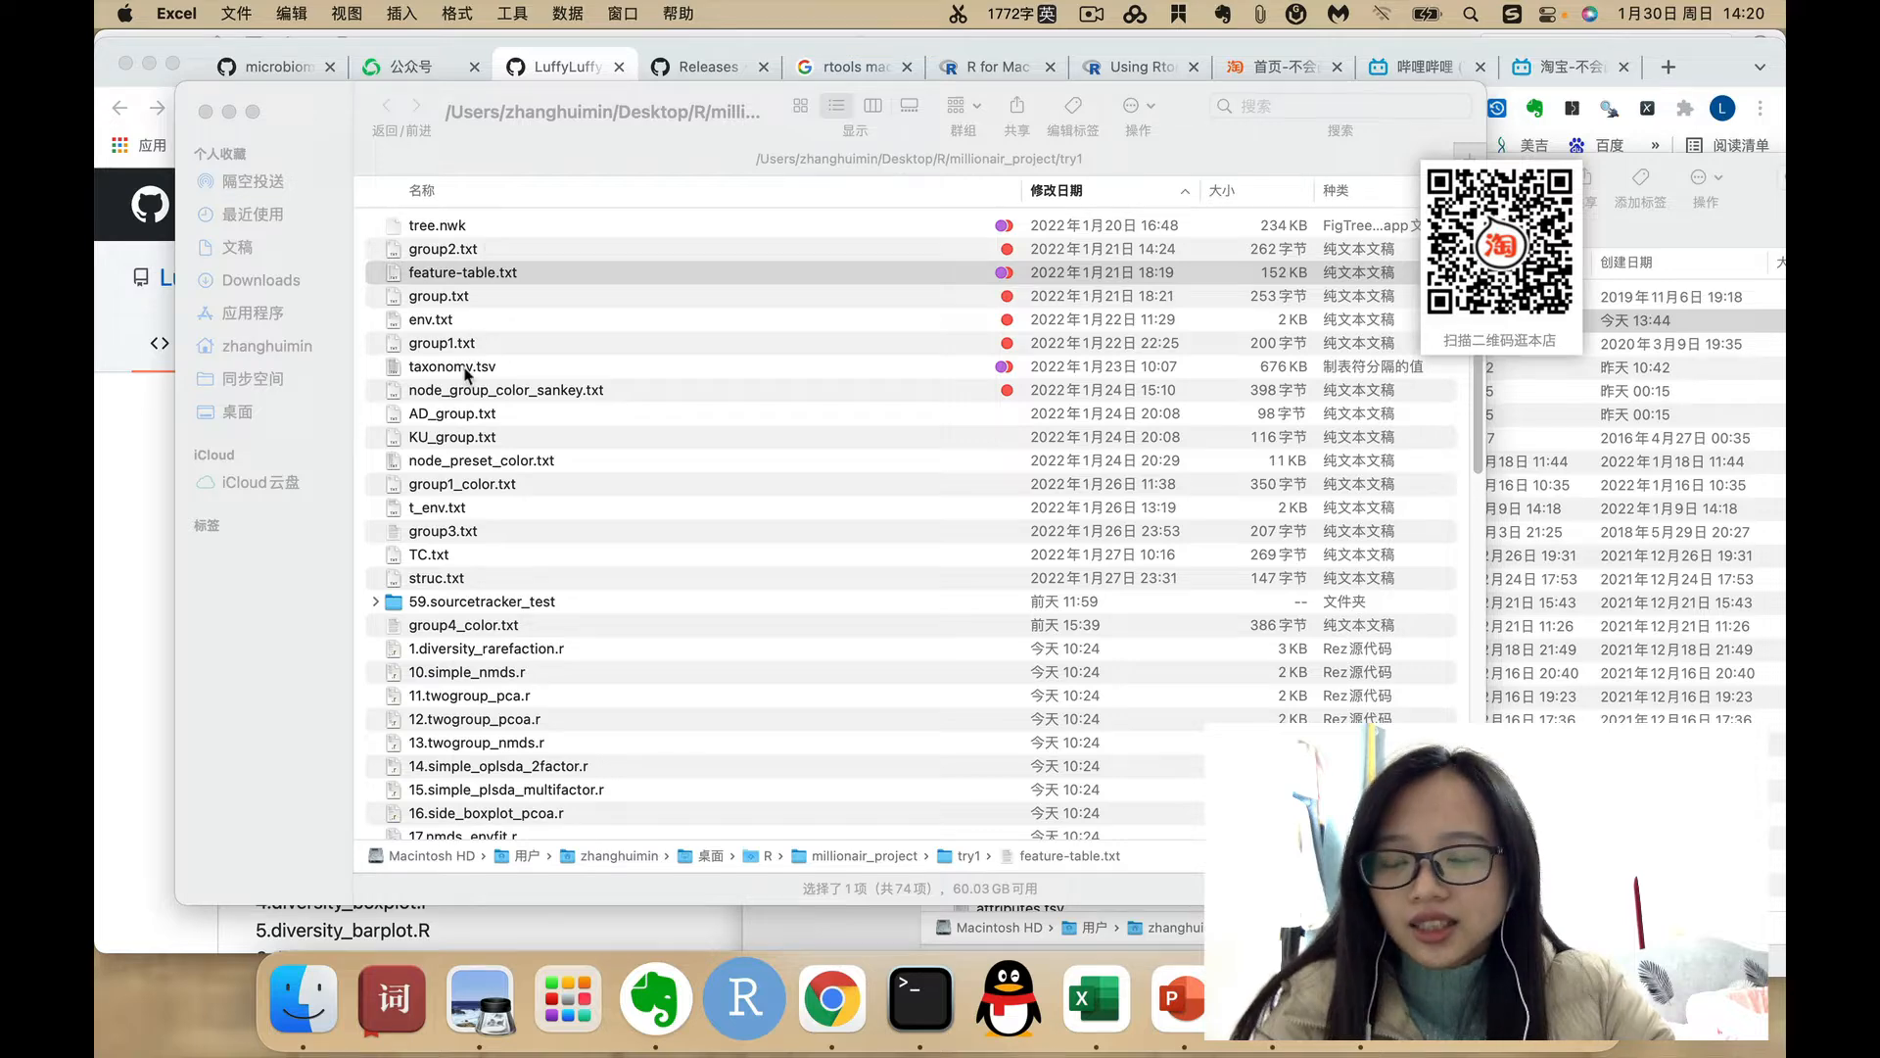
{"action": "right_click", "coordinate": [452, 365]}
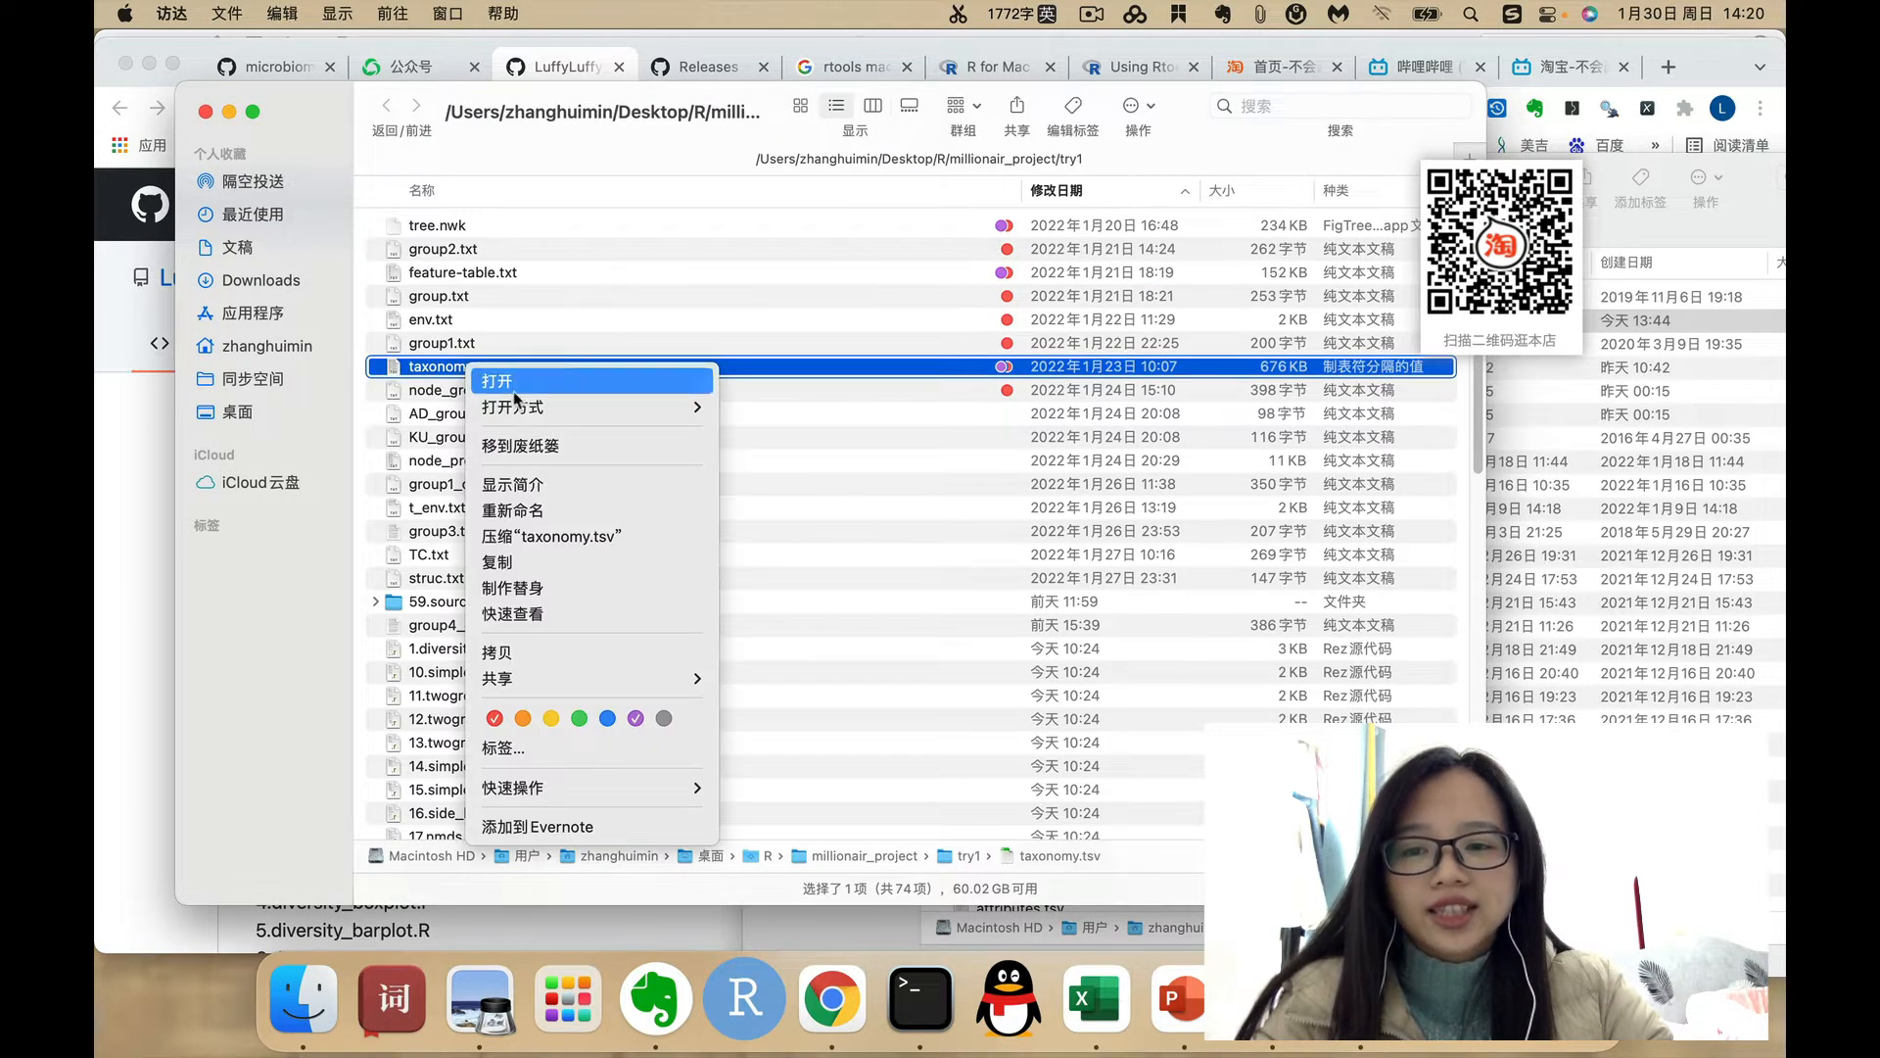
{"action": "left_click", "coordinate": [496, 380]}
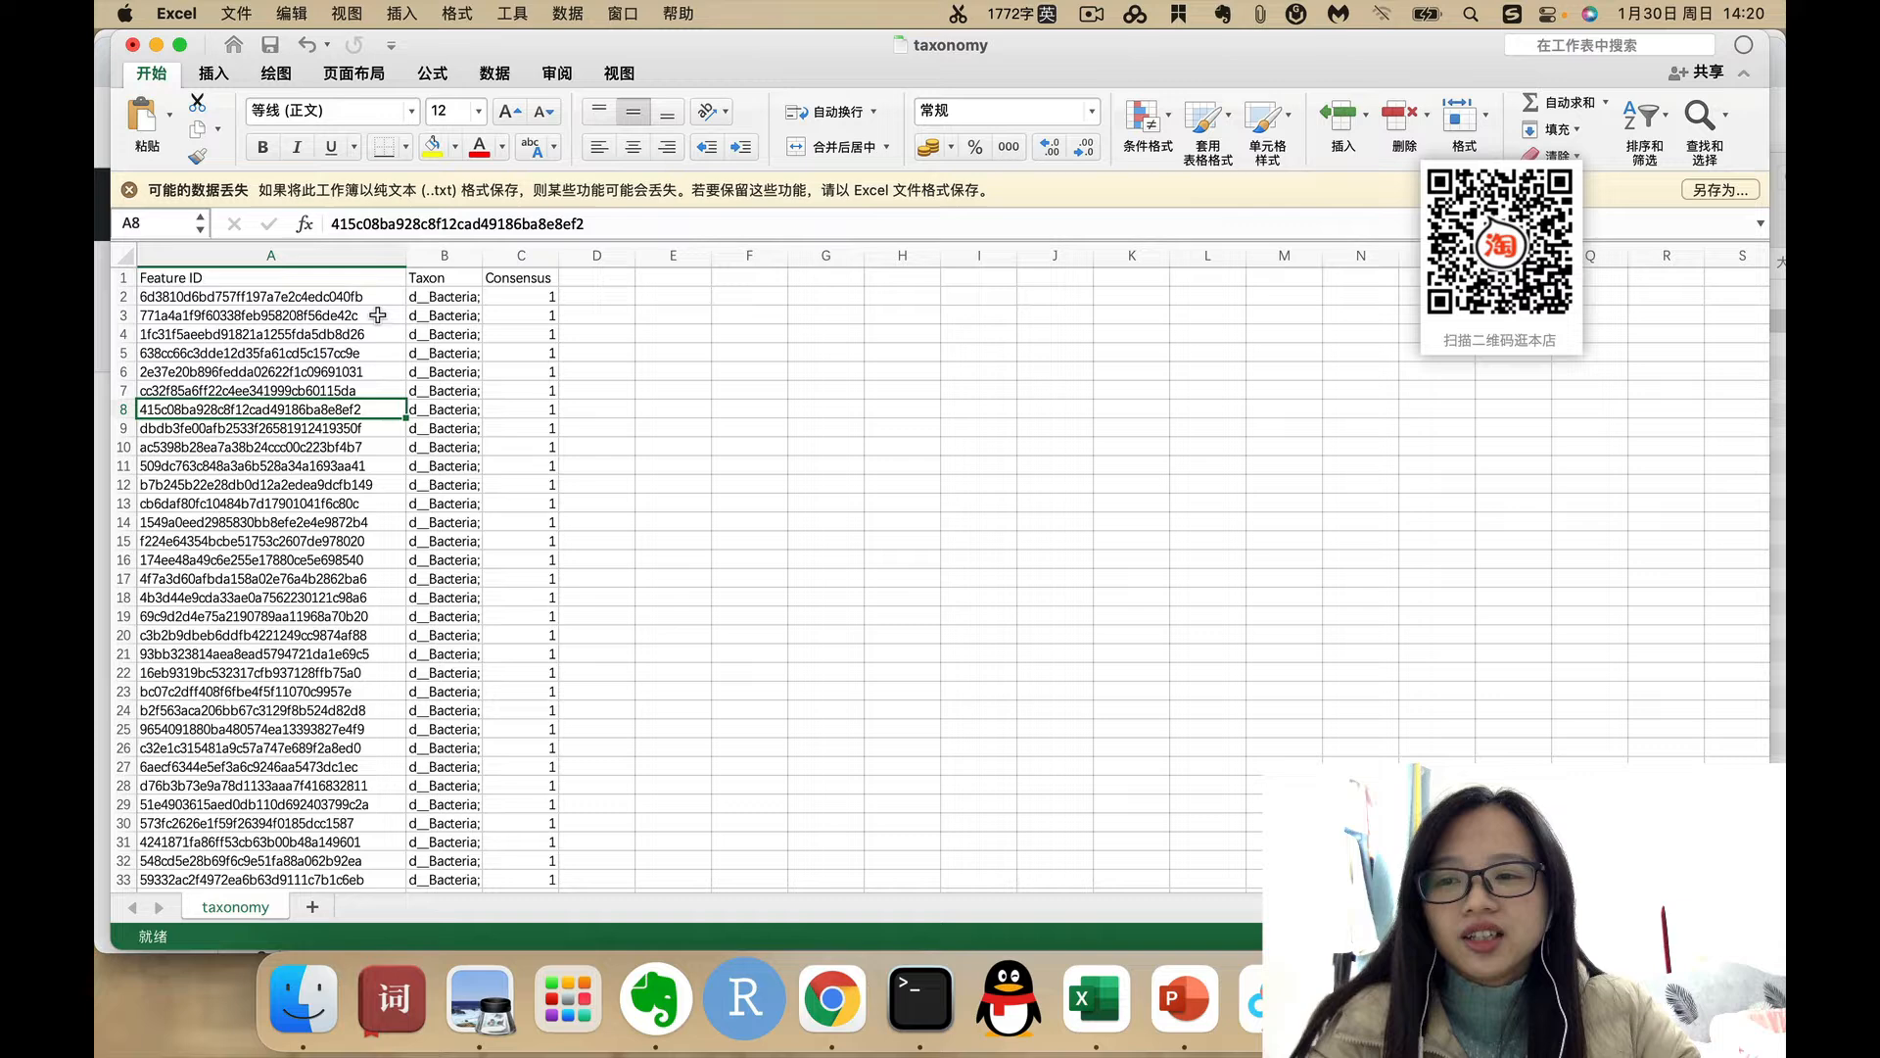
- Check the first Feature ID and its Consensus value of 1 in column C
{"action": "left_click", "coordinate": [270, 296]}
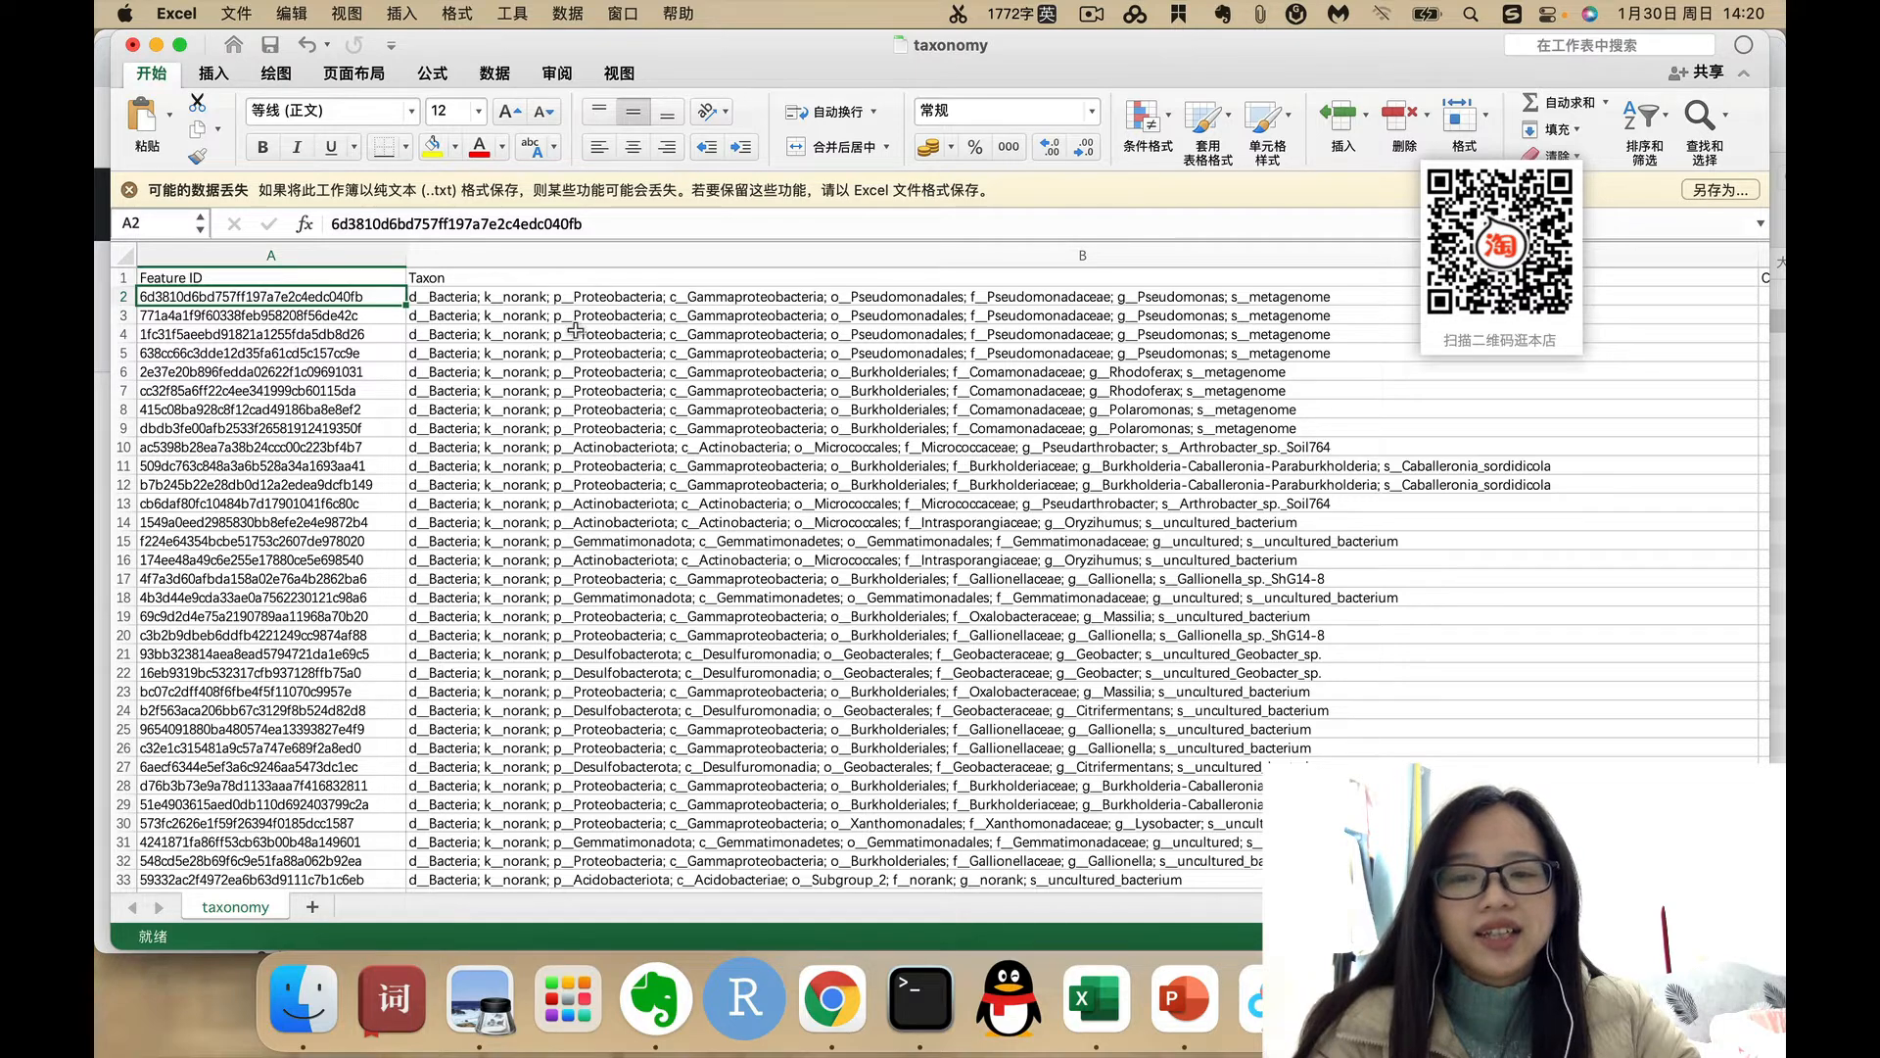
{"action": "scroll", "scroll_direction": "right", "scroll_amount": 3}
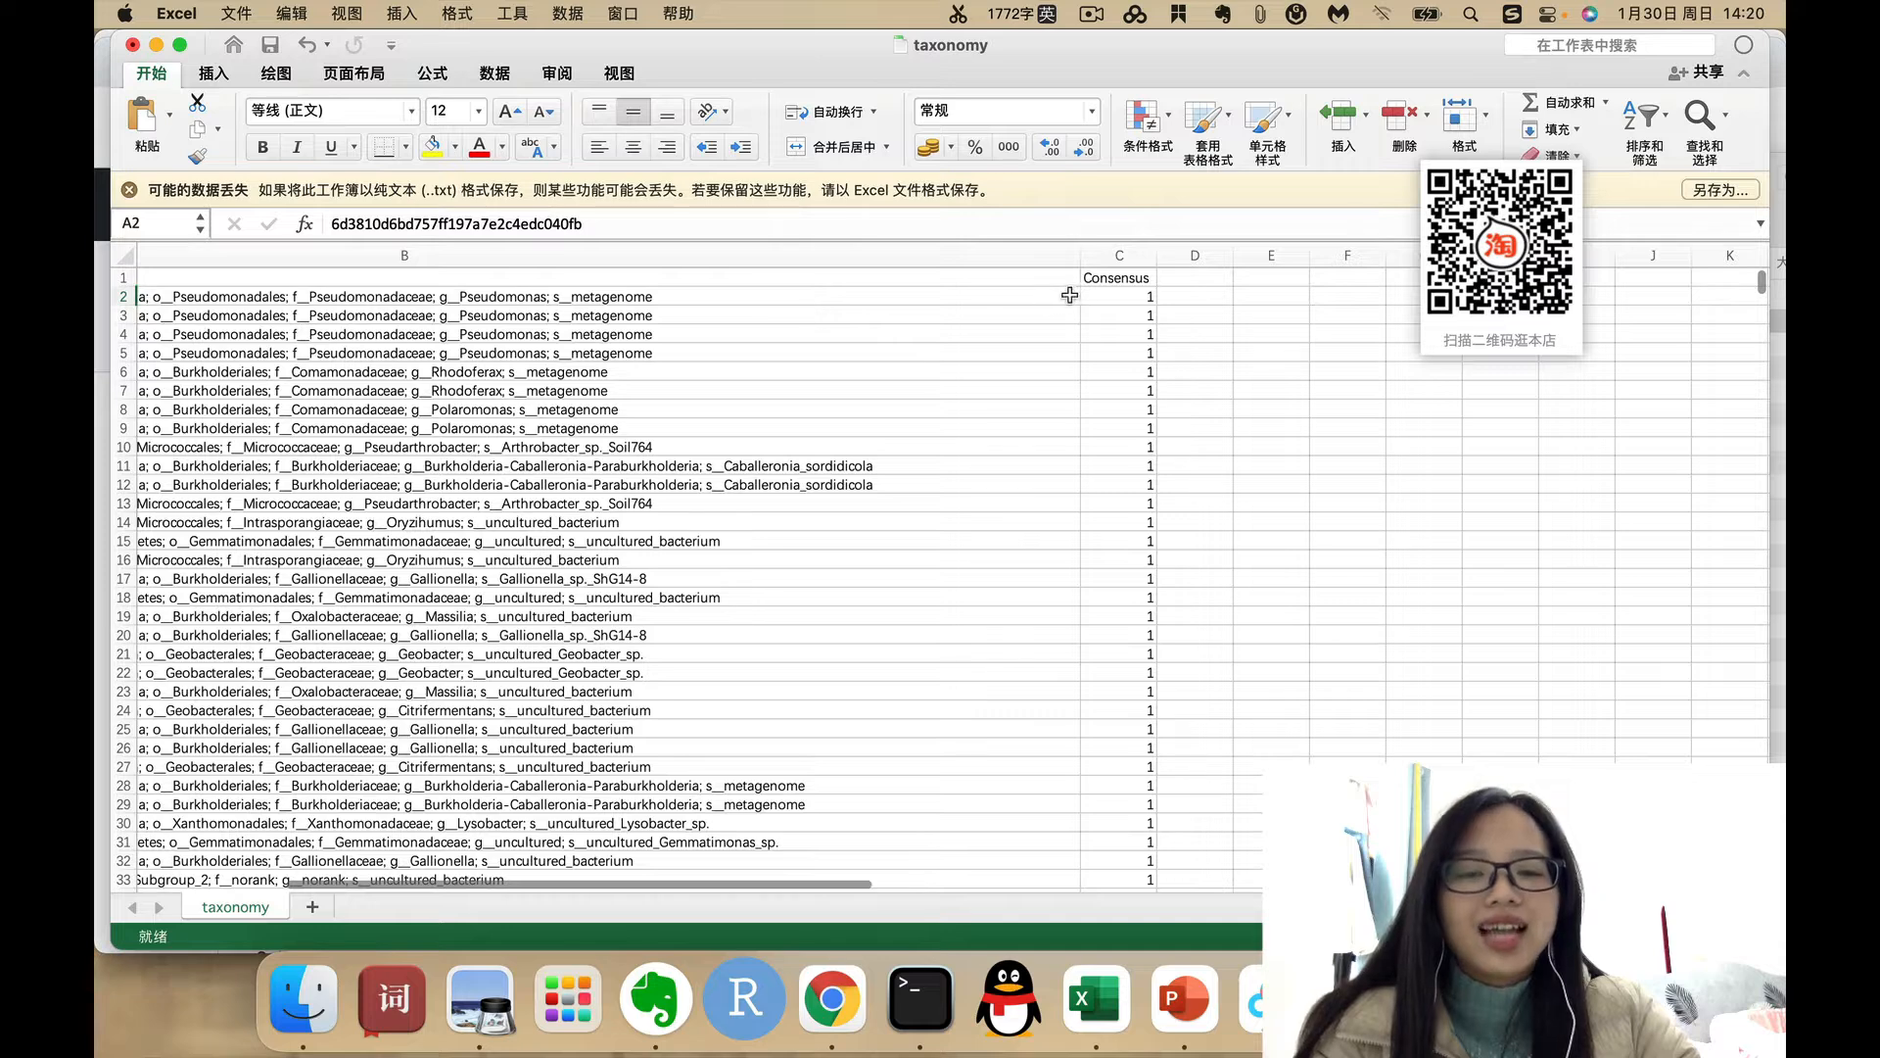
{"action": "left_click", "coordinate": [1116, 295]}
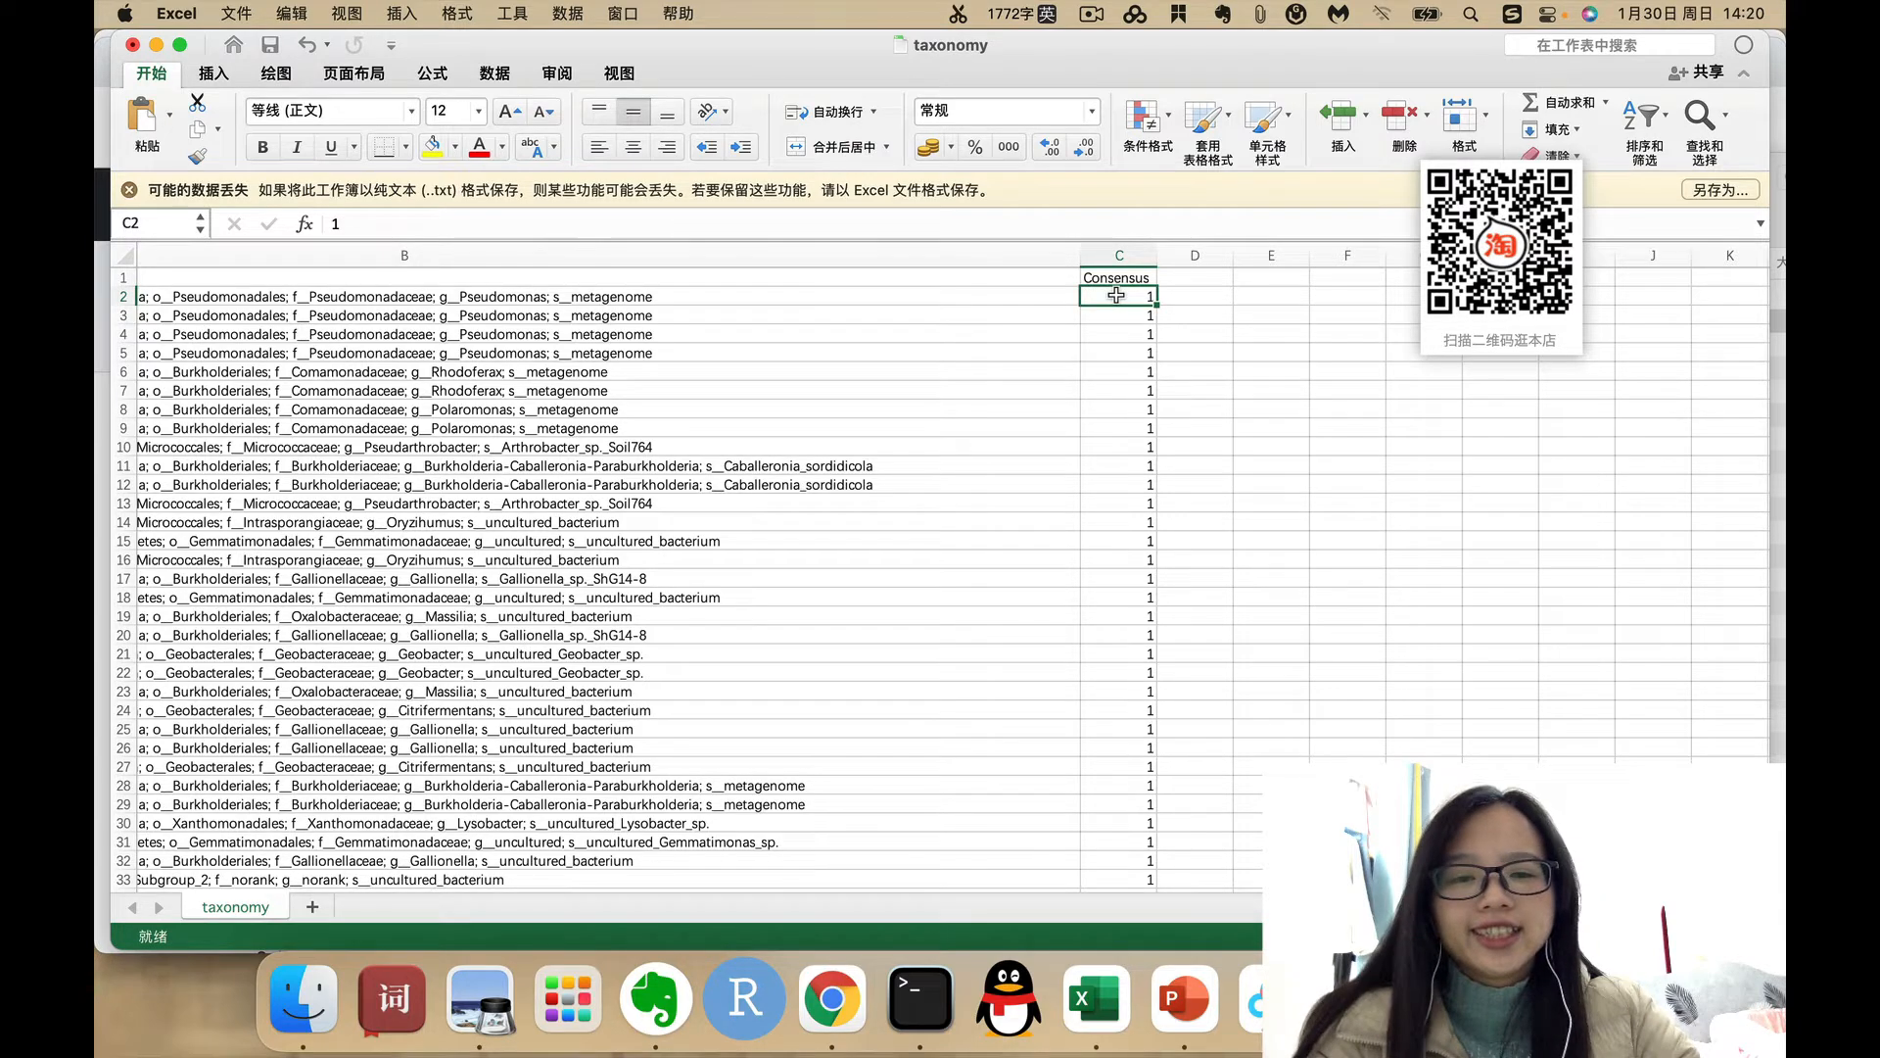
{"action": "mouse_move", "coordinate": [1116, 332]}
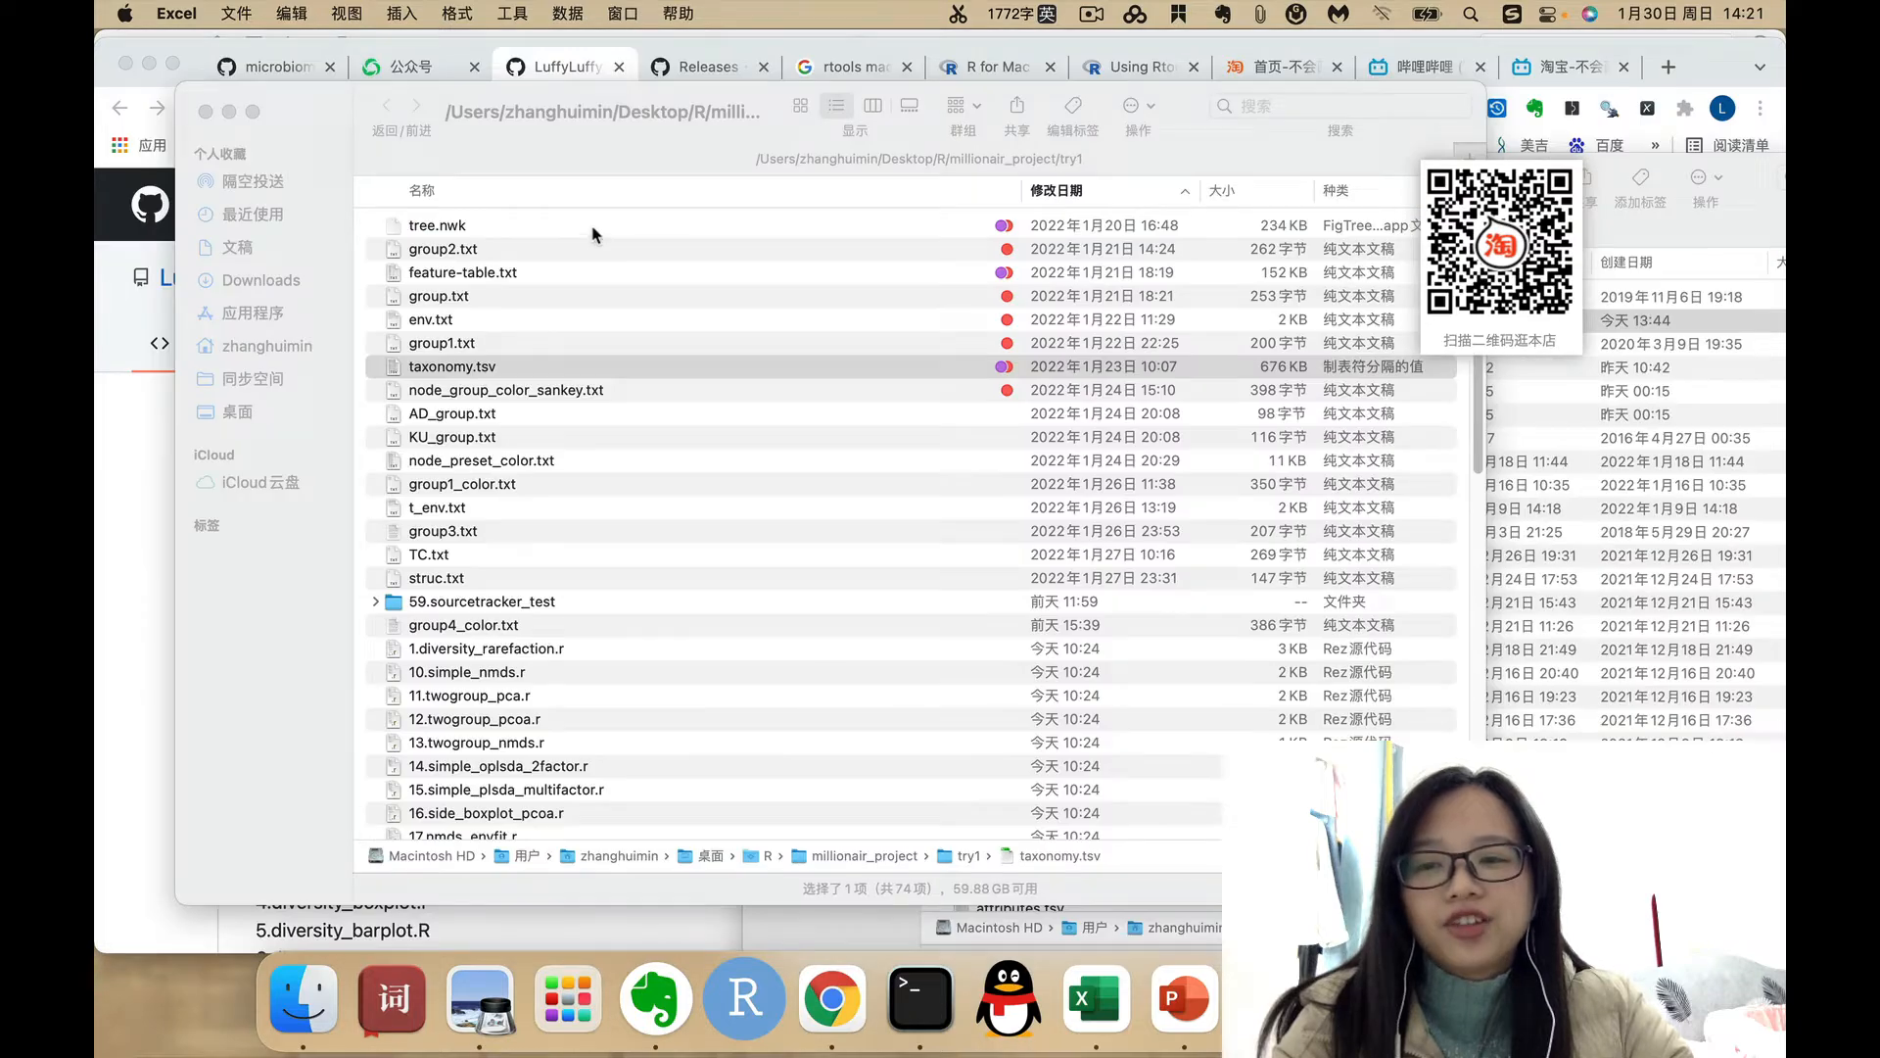
- Open tree.nwk with FigTree v1.4.4 via Open With
{"action": "left_click", "coordinate": [438, 226]}
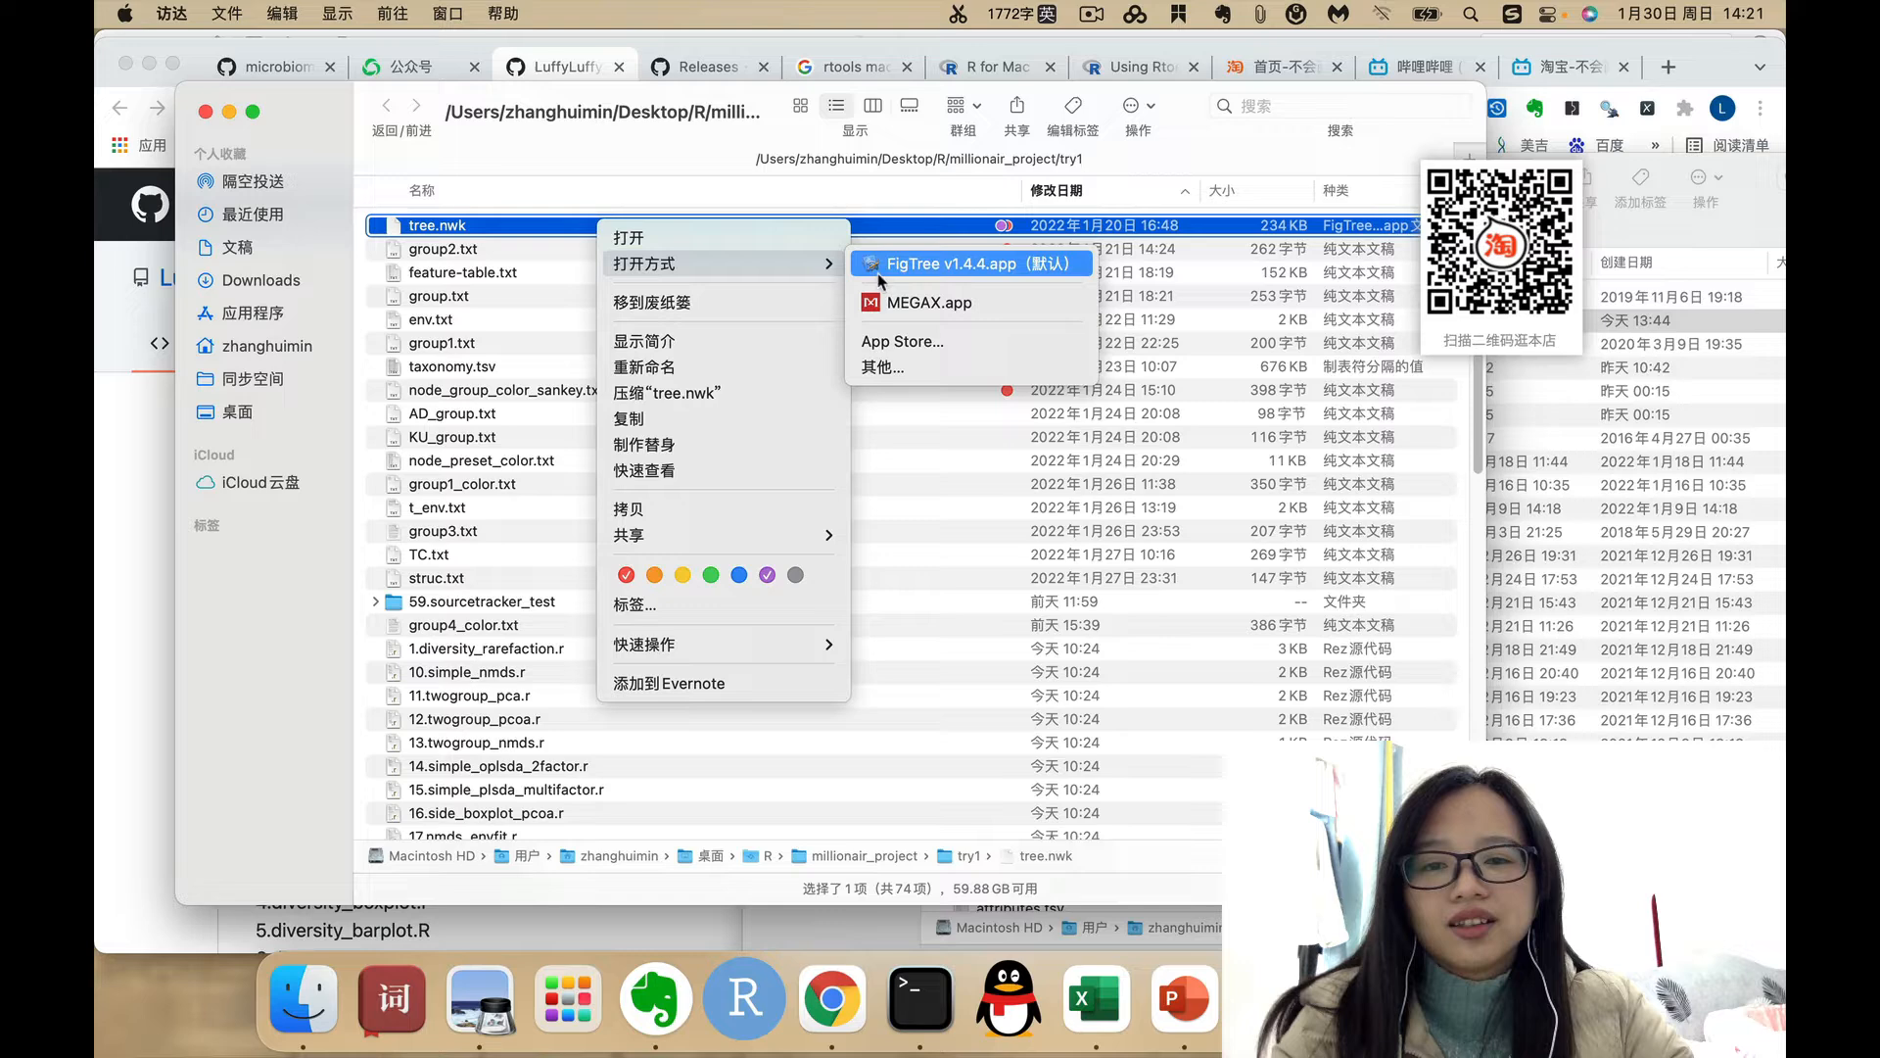
{"action": "left_click", "coordinate": [904, 274]}
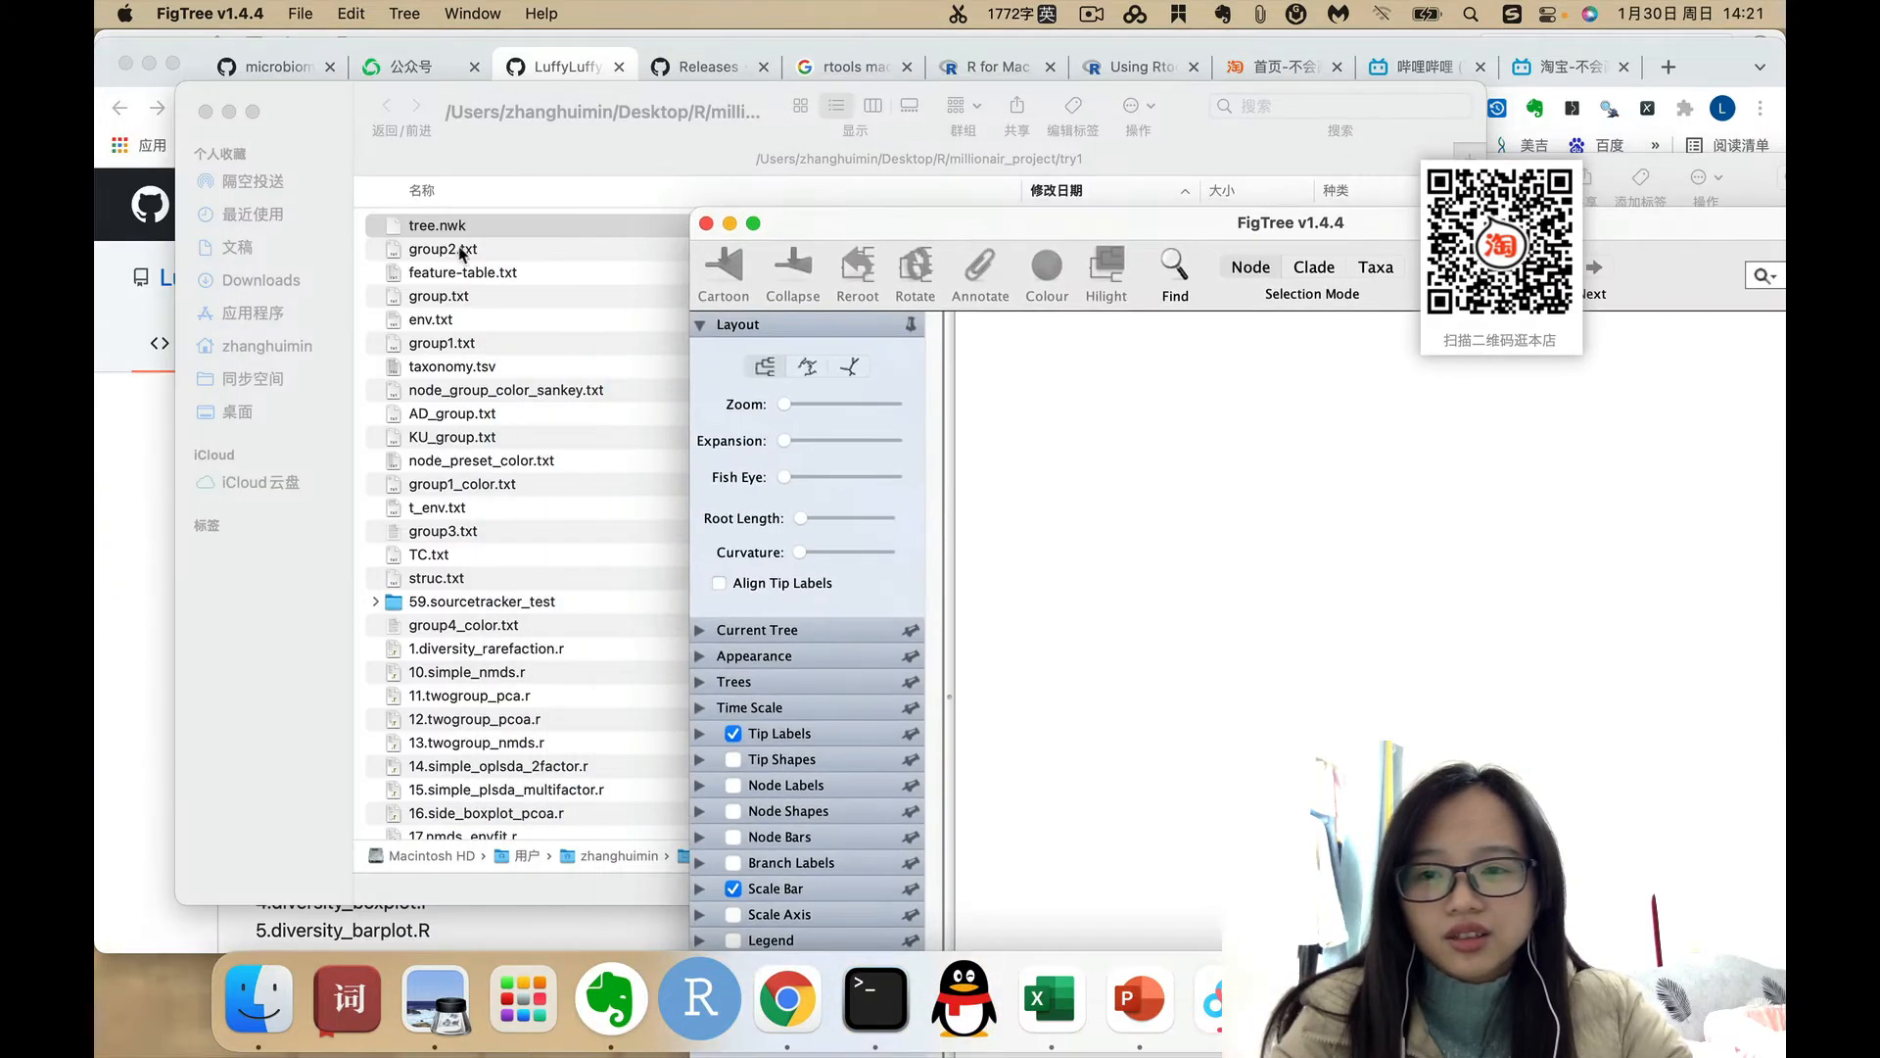
- Accept 'label' as the node value name to display the tree
{"action": "right_click", "coordinate": [438, 226]}
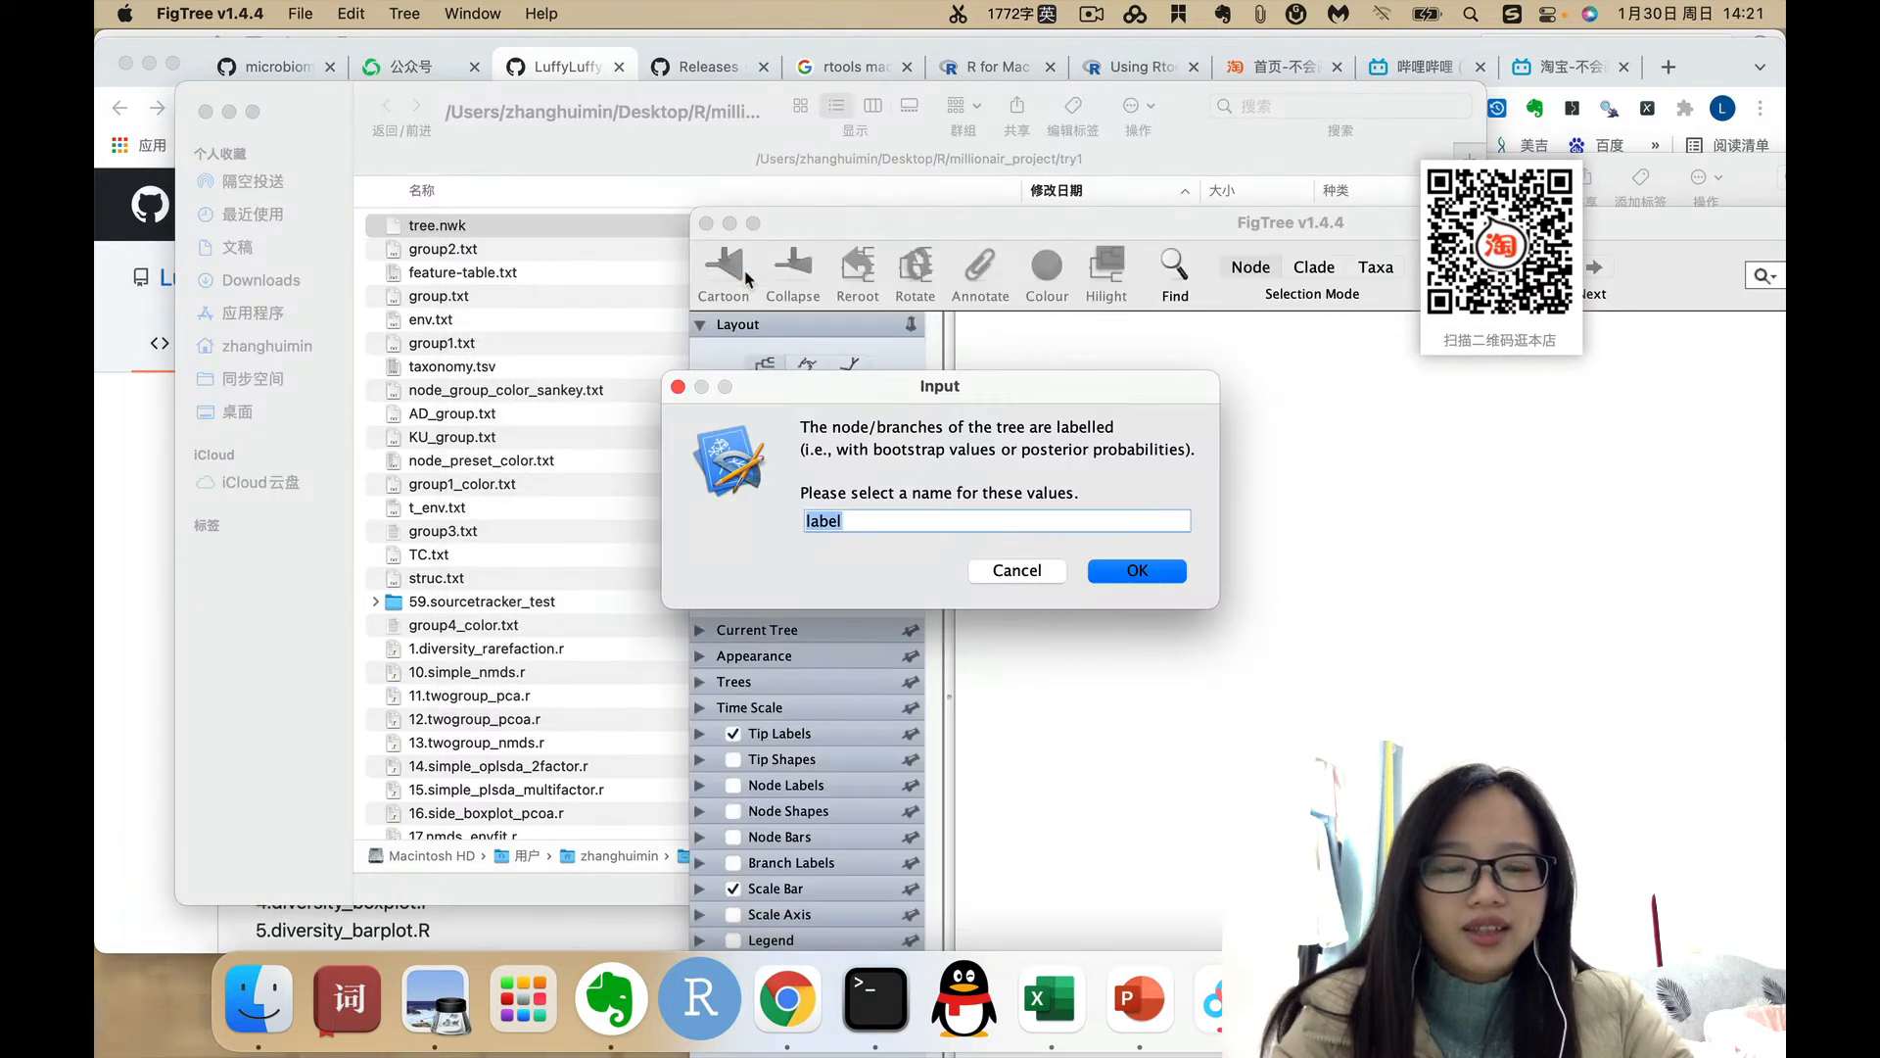
{"action": "left_click", "coordinate": [1134, 569]}
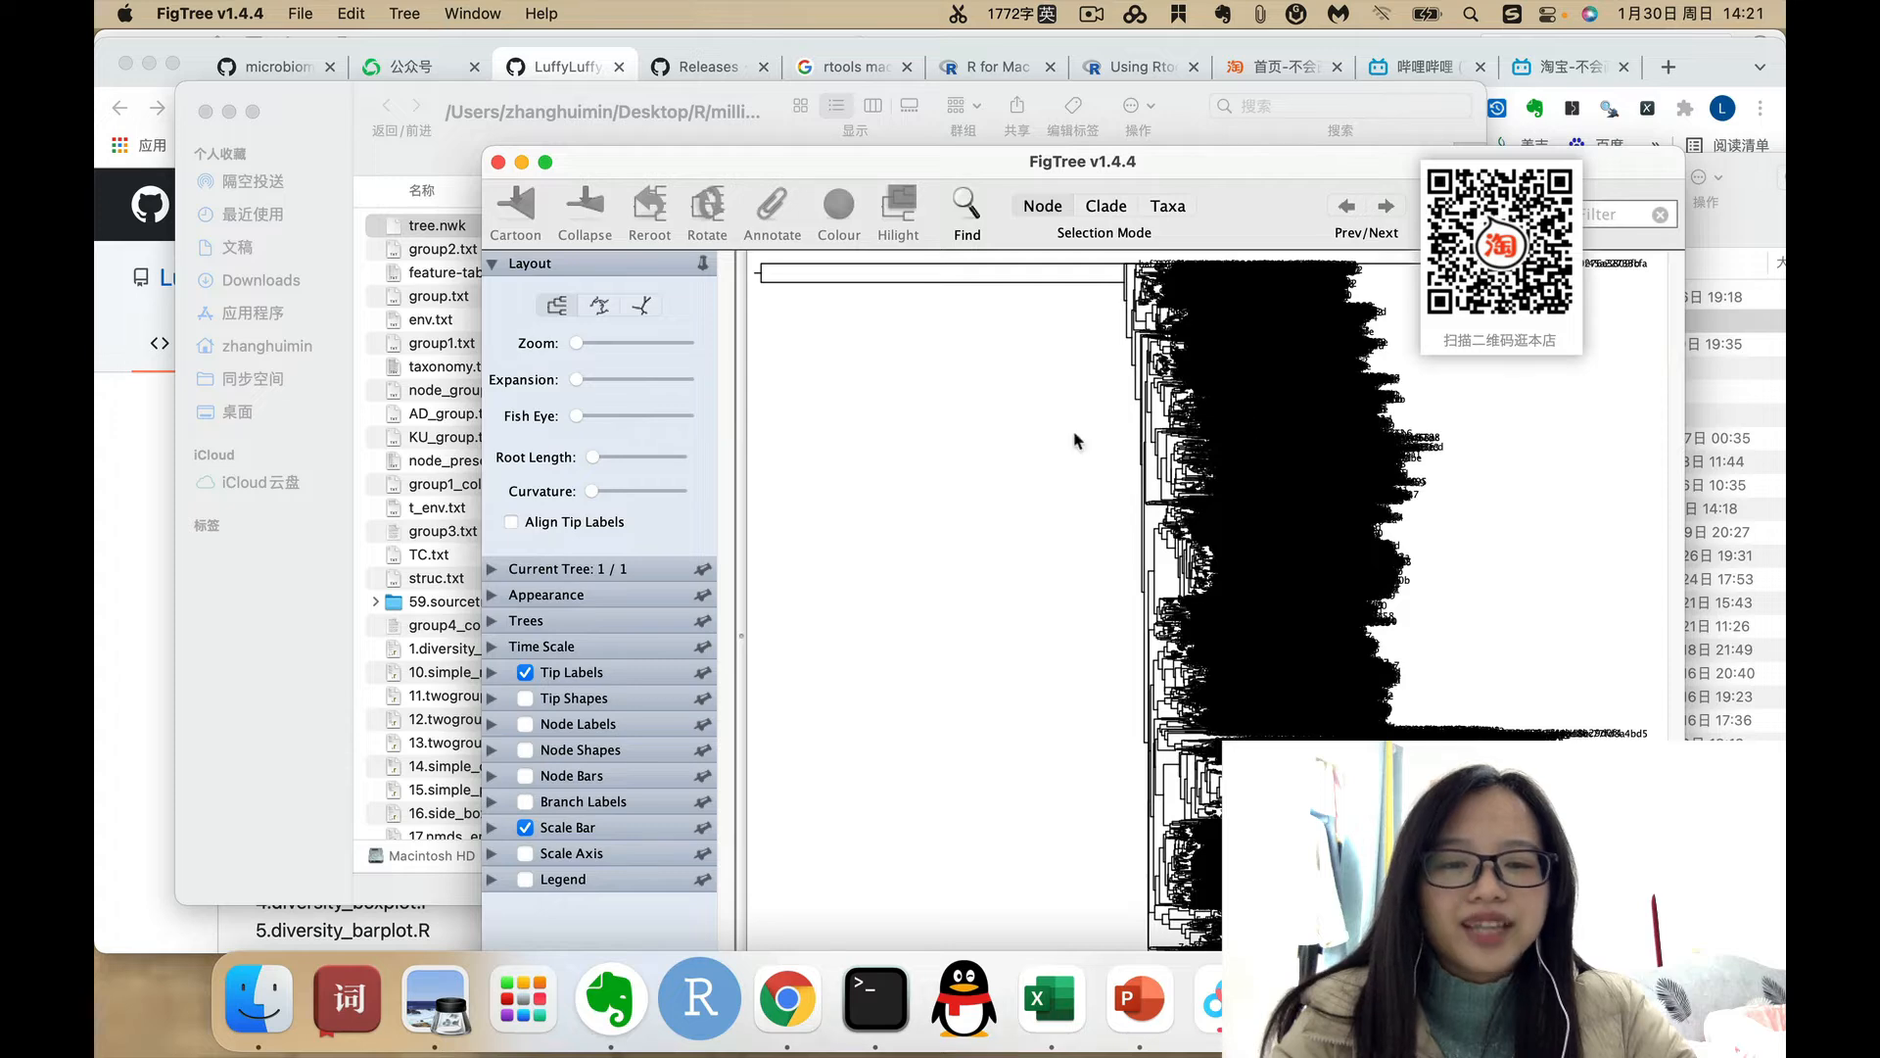
{"action": "mouse_move", "coordinate": [925, 427]}
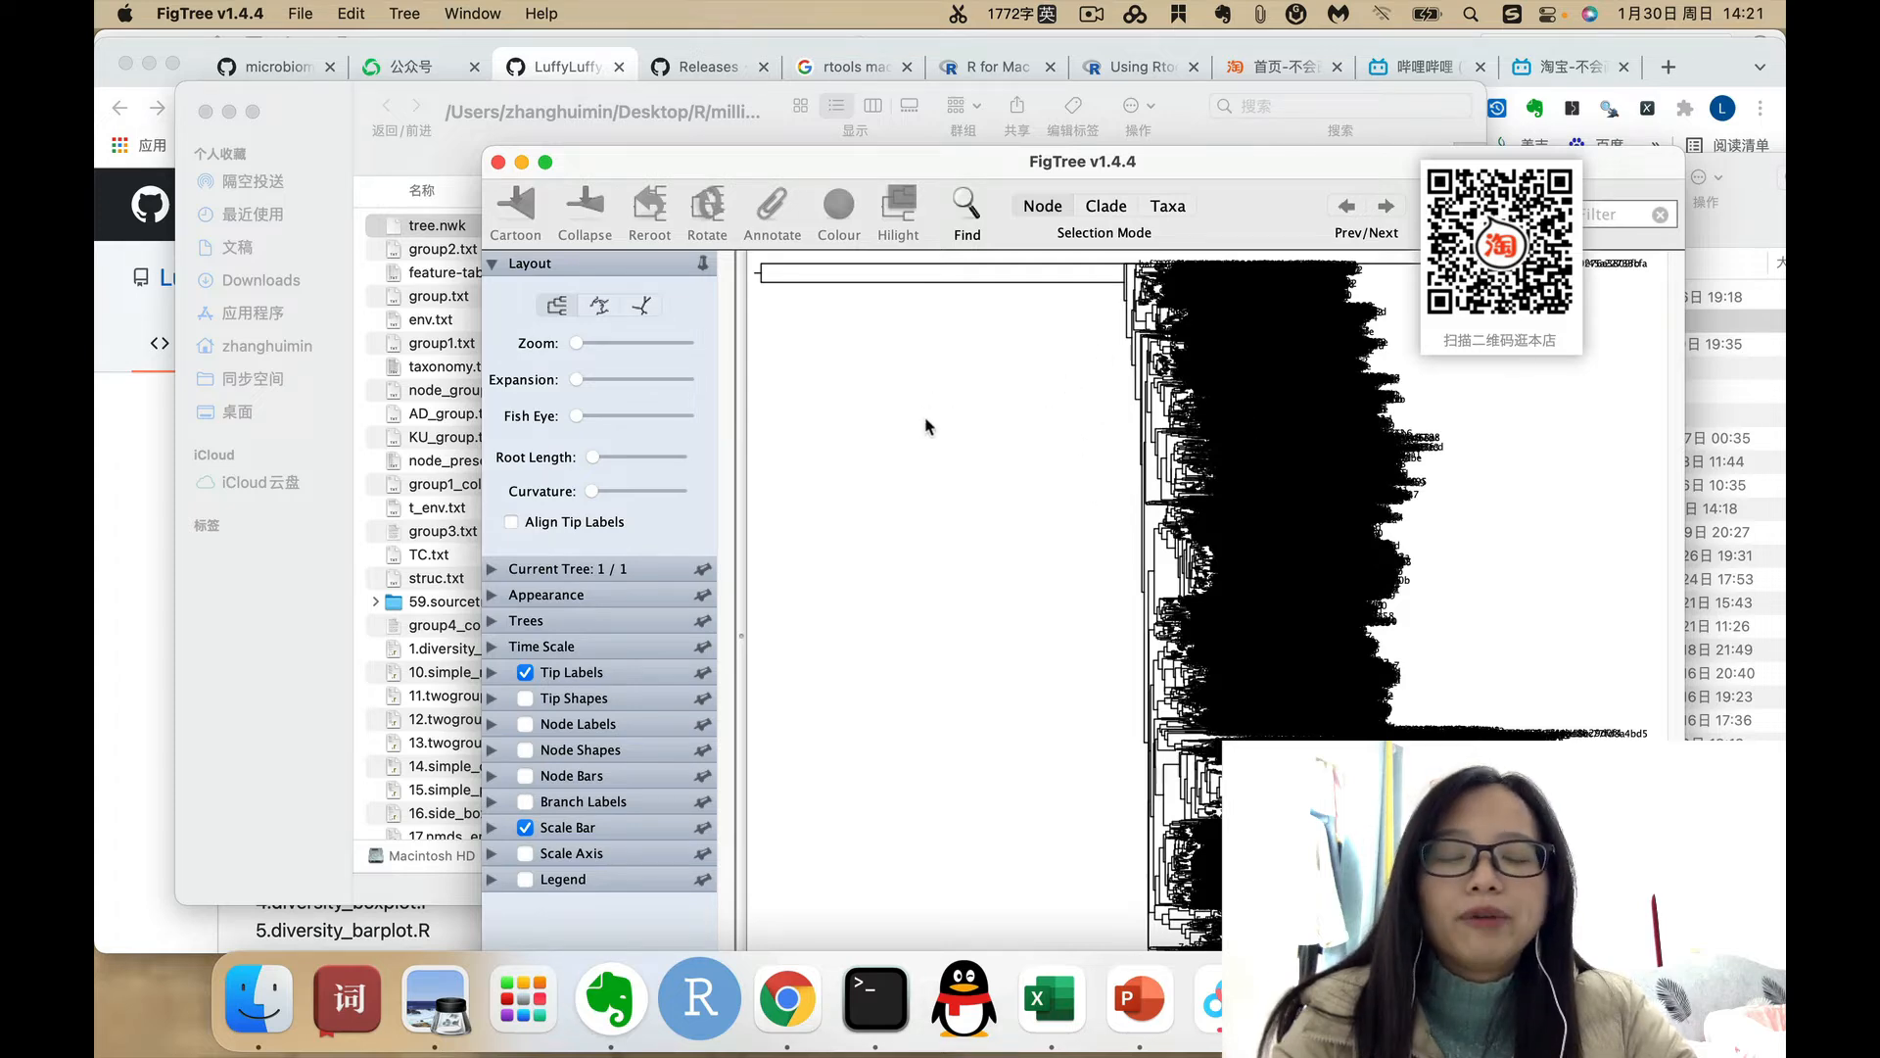
{"action": "mouse_move", "coordinate": [1116, 431]}
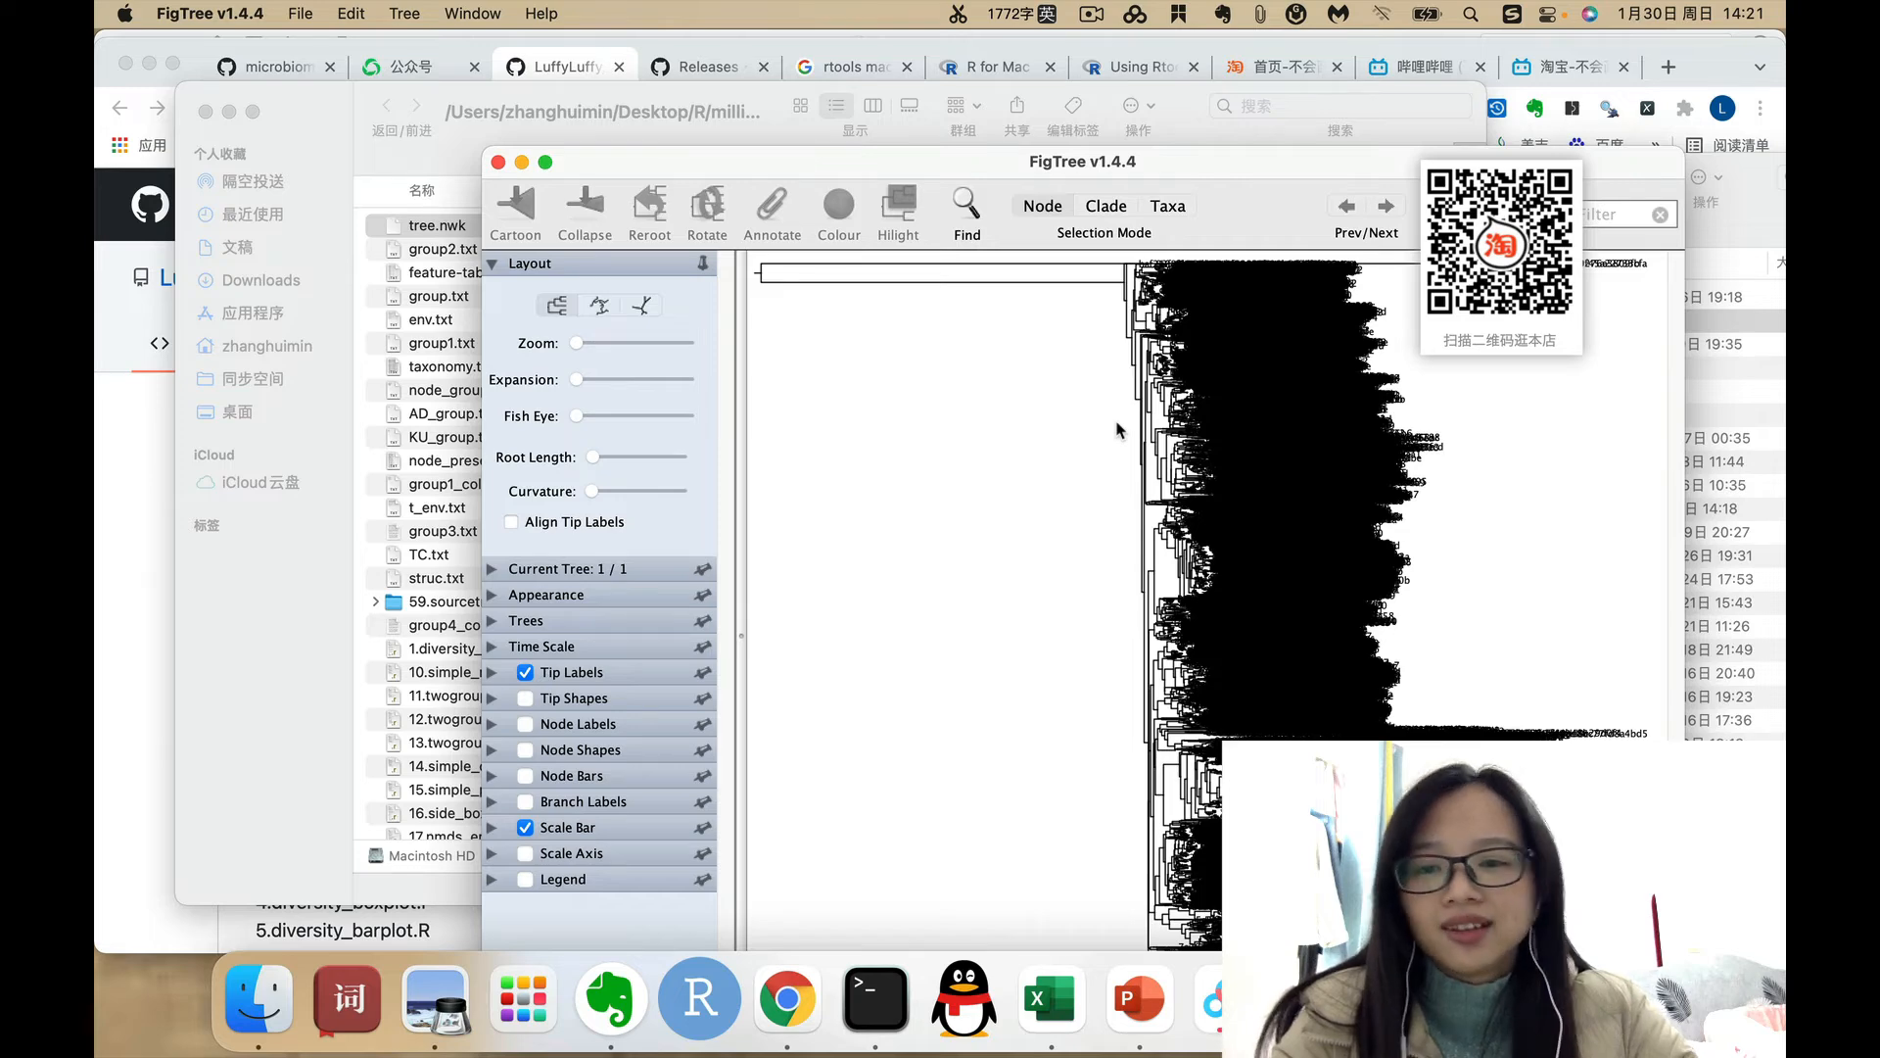
{"action": "left_click", "coordinate": [598, 304]}
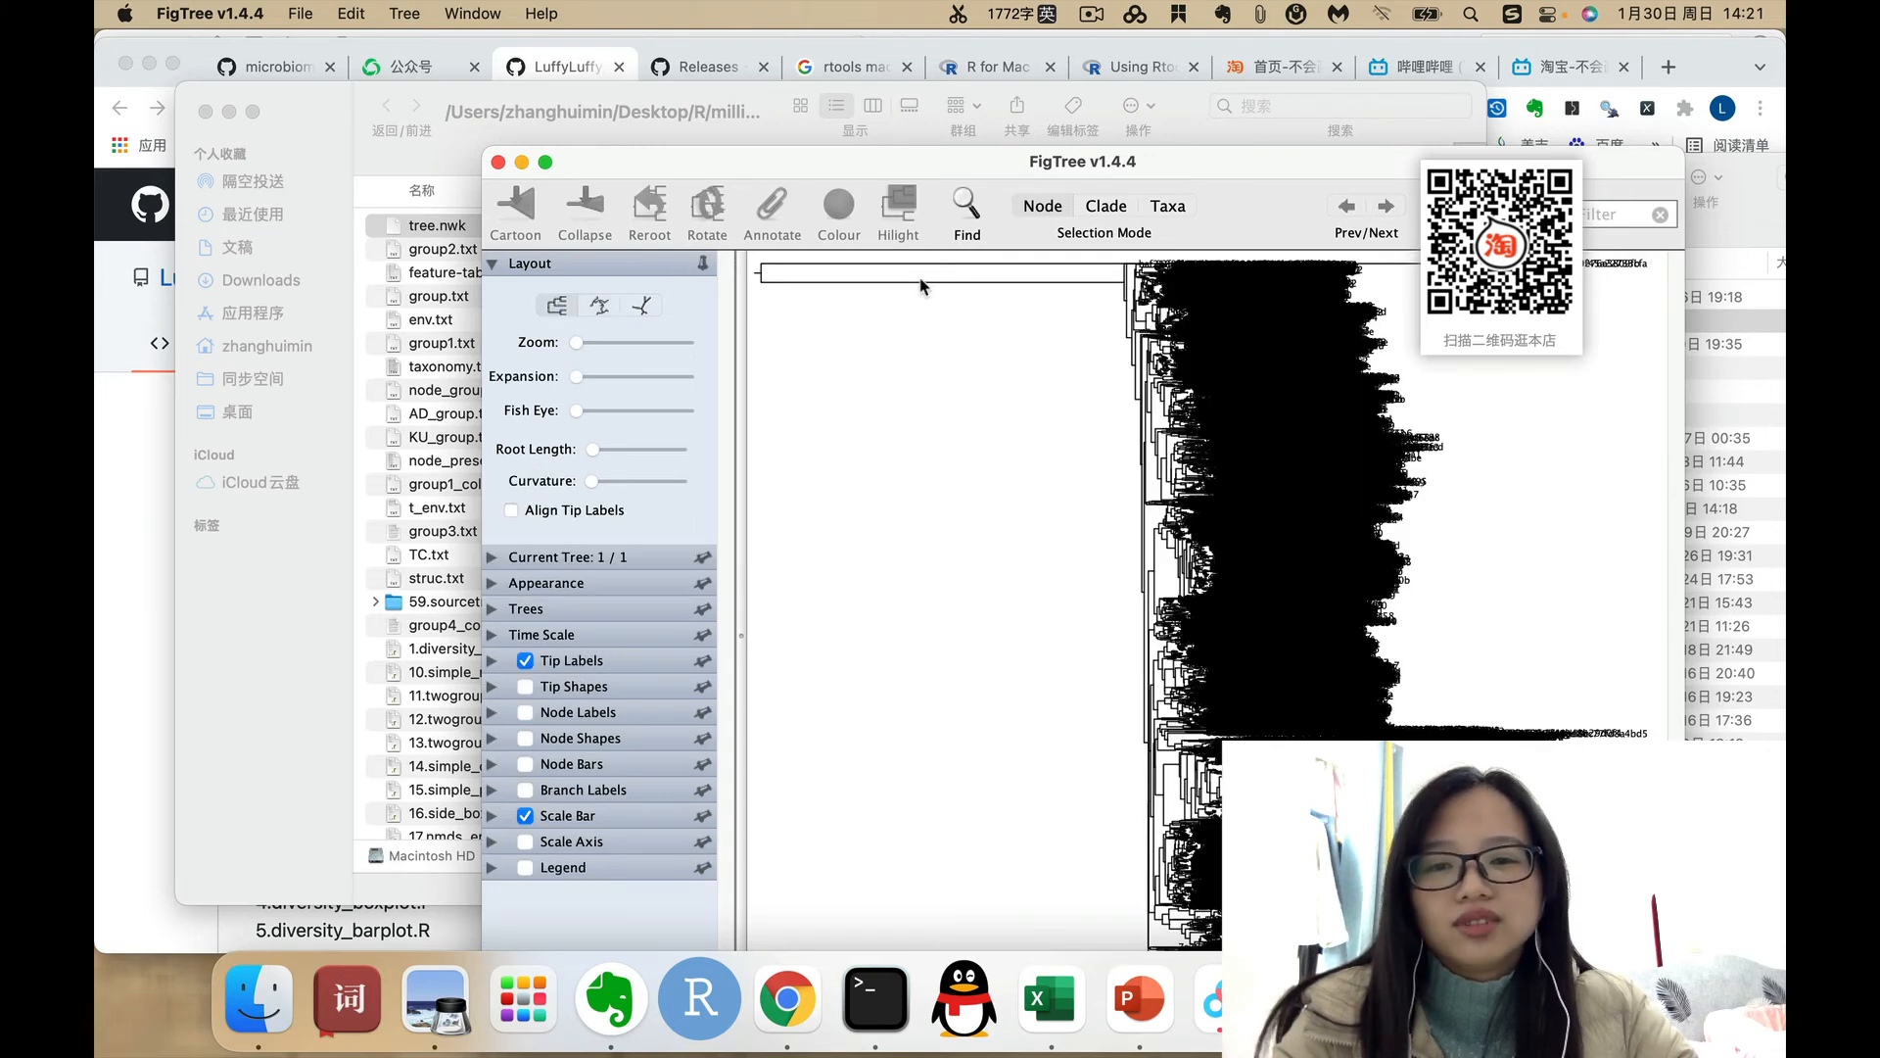
{"action": "mouse_move", "coordinate": [881, 324]}
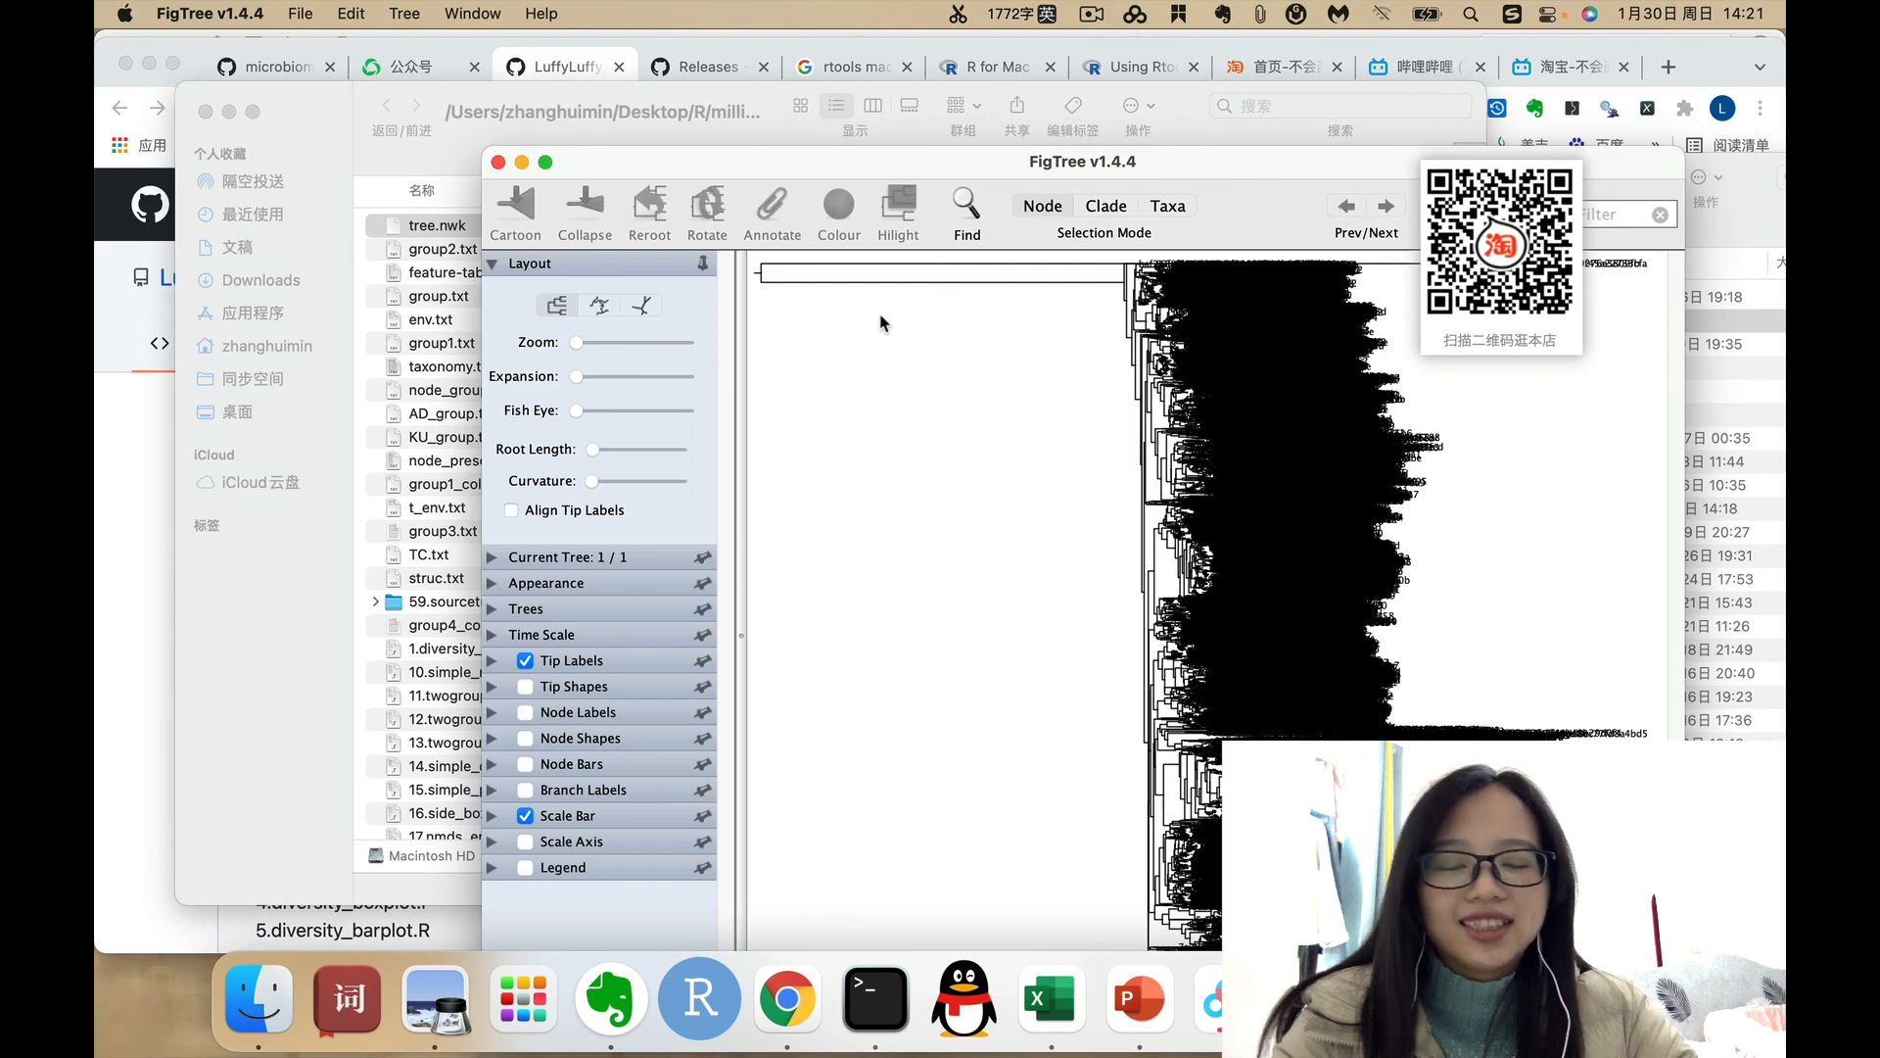